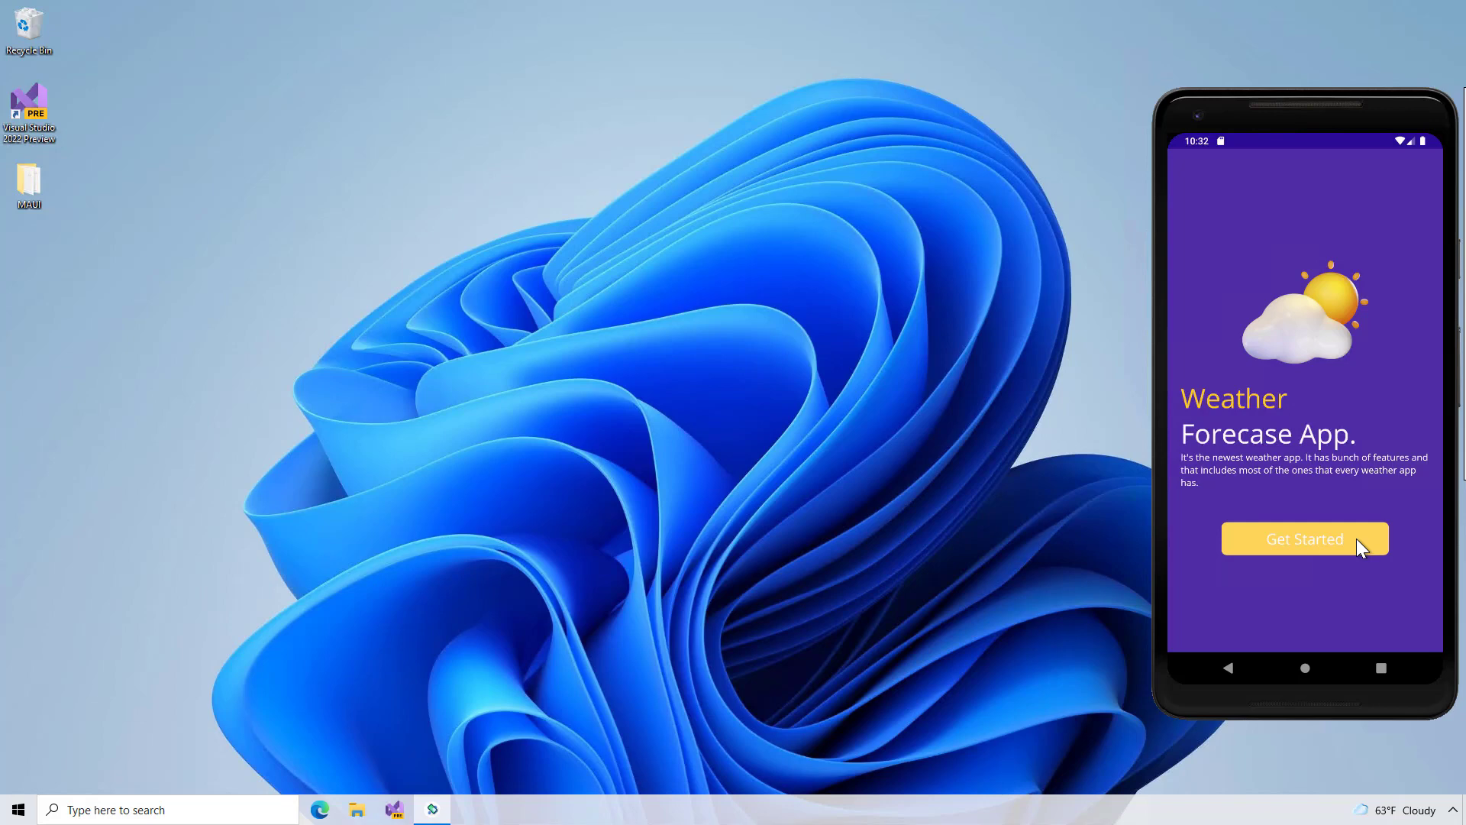
- Get past the welcome screen and search the weather for Dubai in the emulator demo
click(1304, 538)
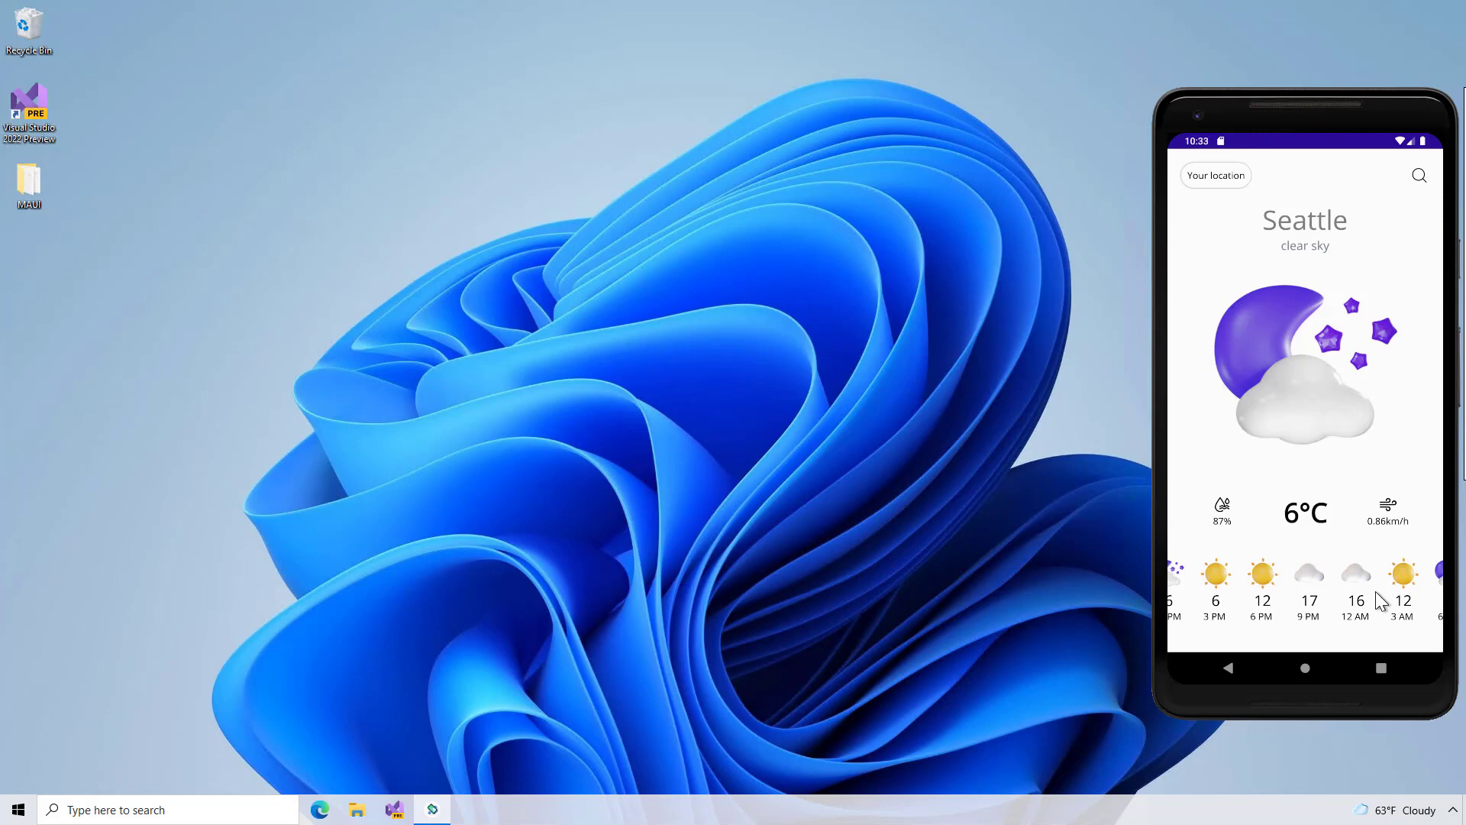
click(1418, 175)
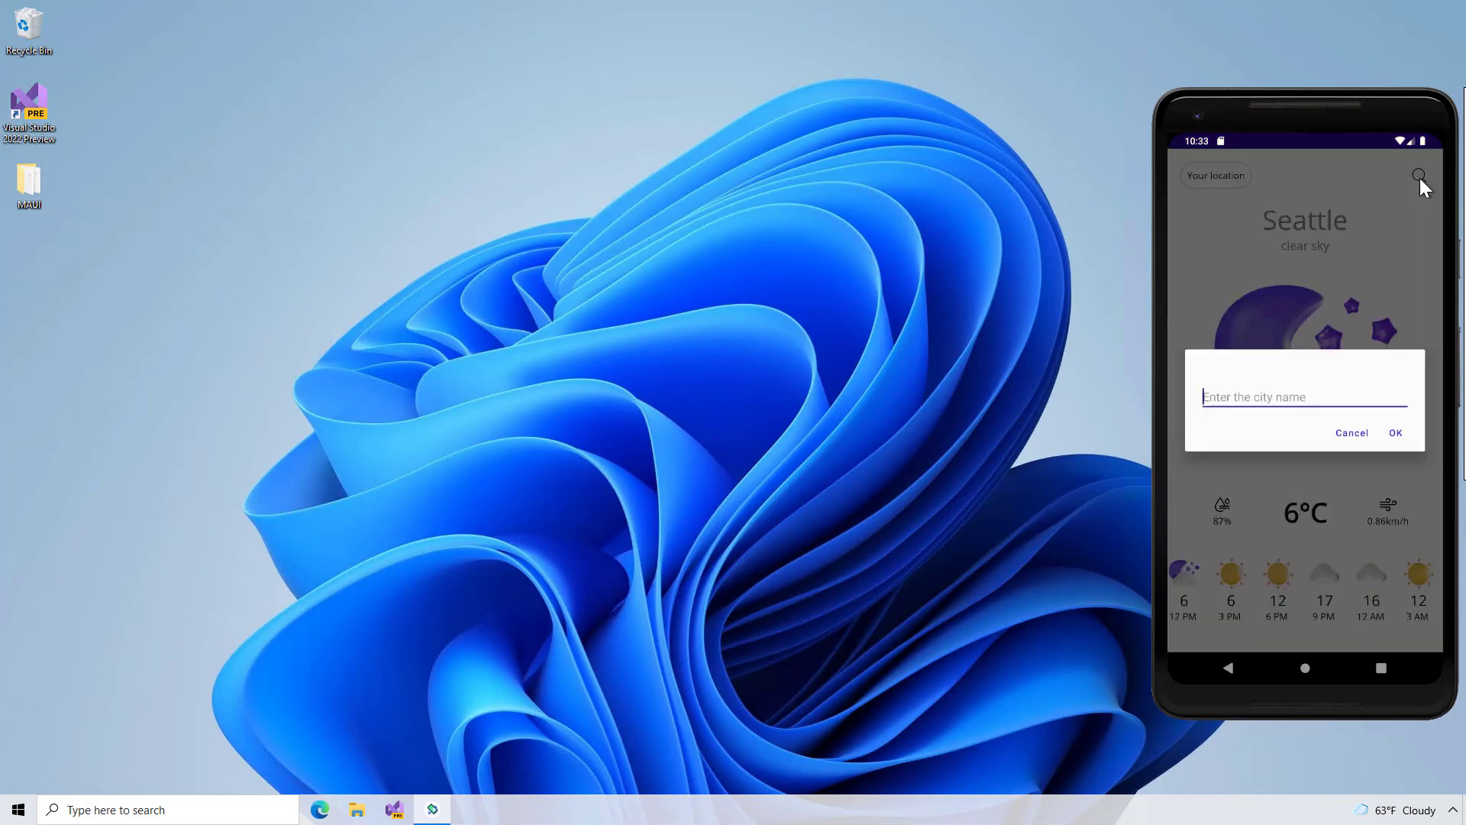
text(Dubai)
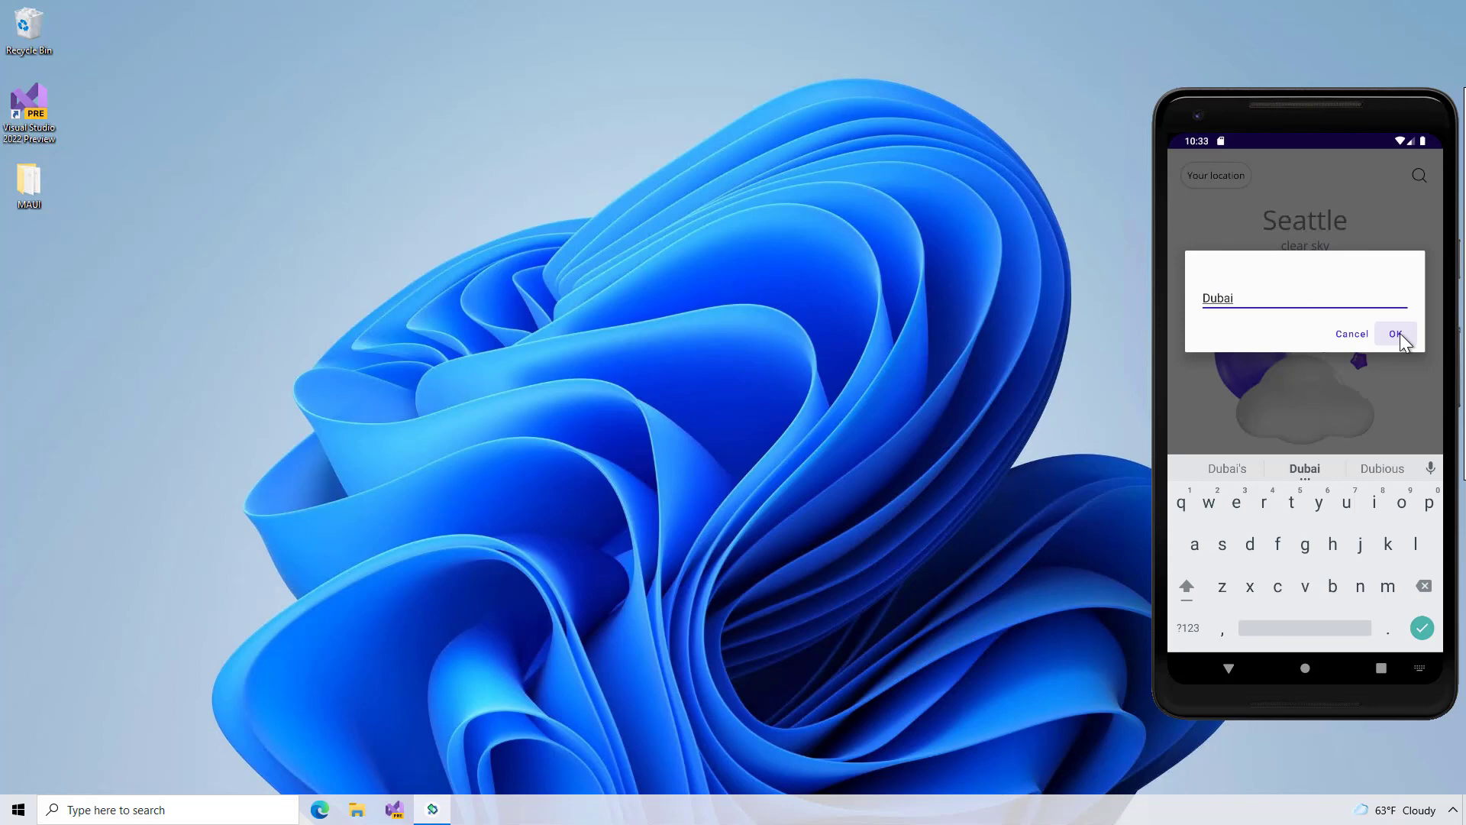
click(1395, 333)
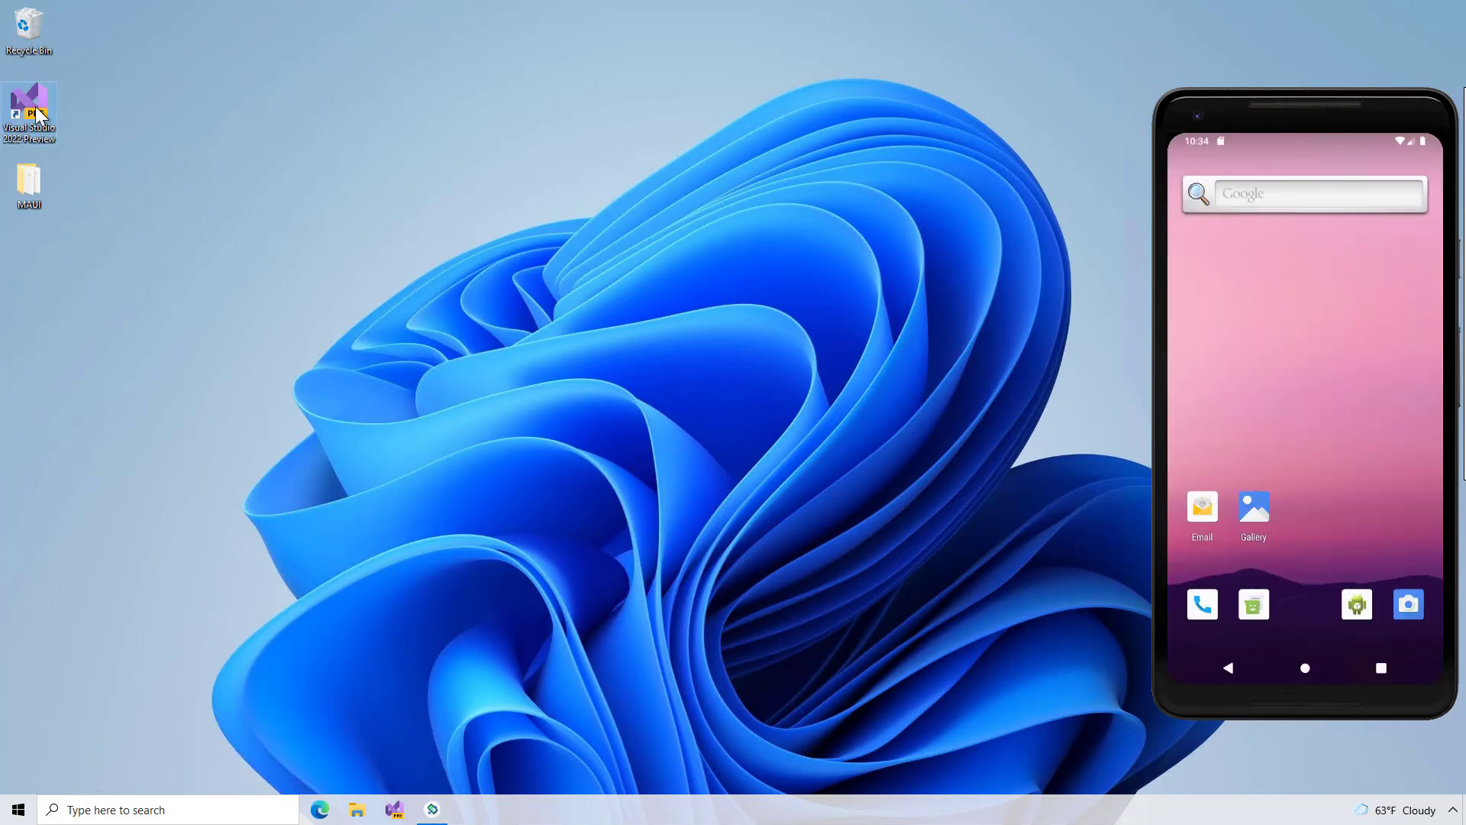
- Launch Visual Studio 2022 and start a new project from the .NET MAUI App template
double_click(29, 107)
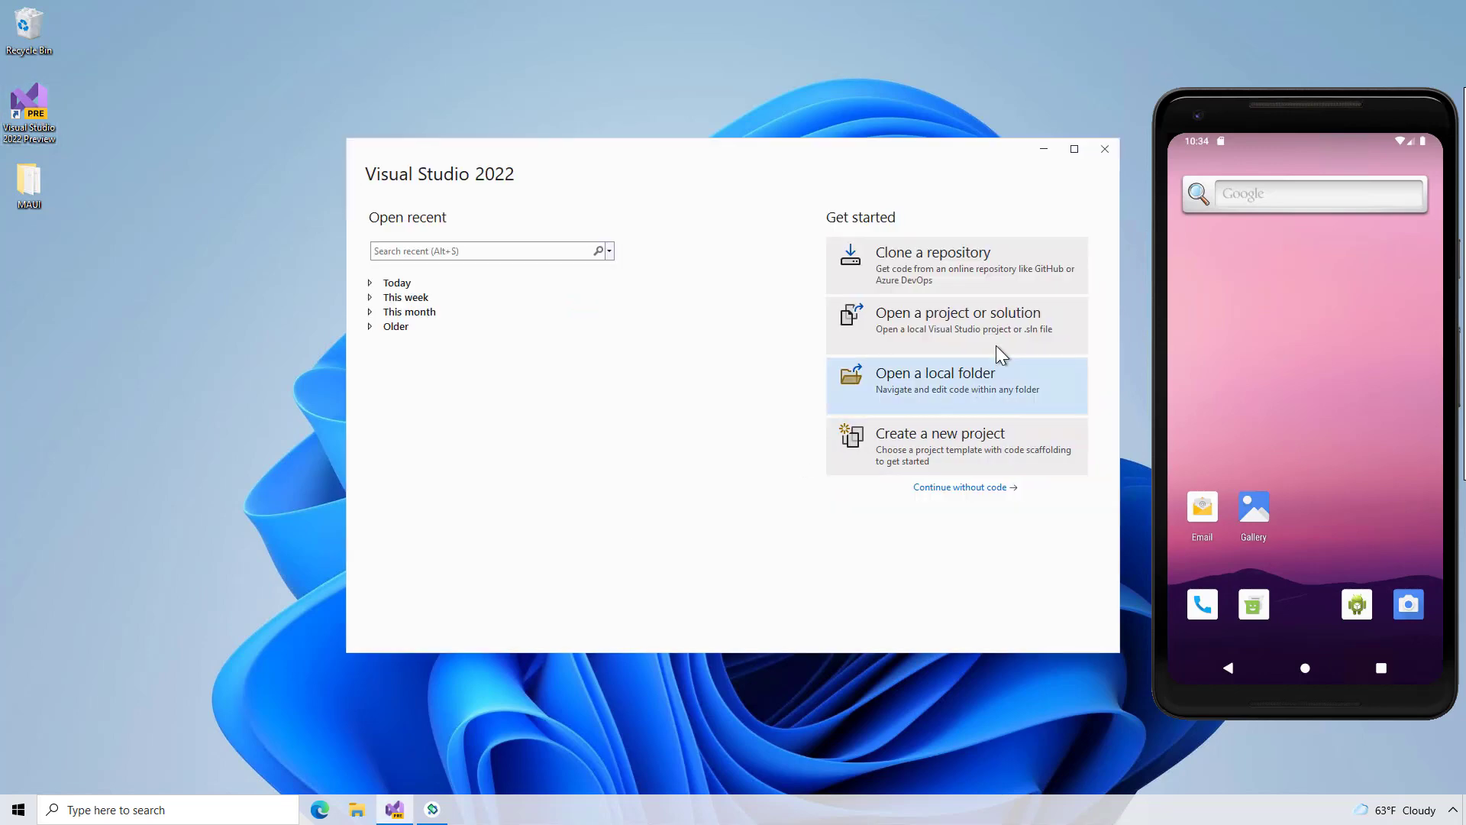
mouse_move(1040, 453)
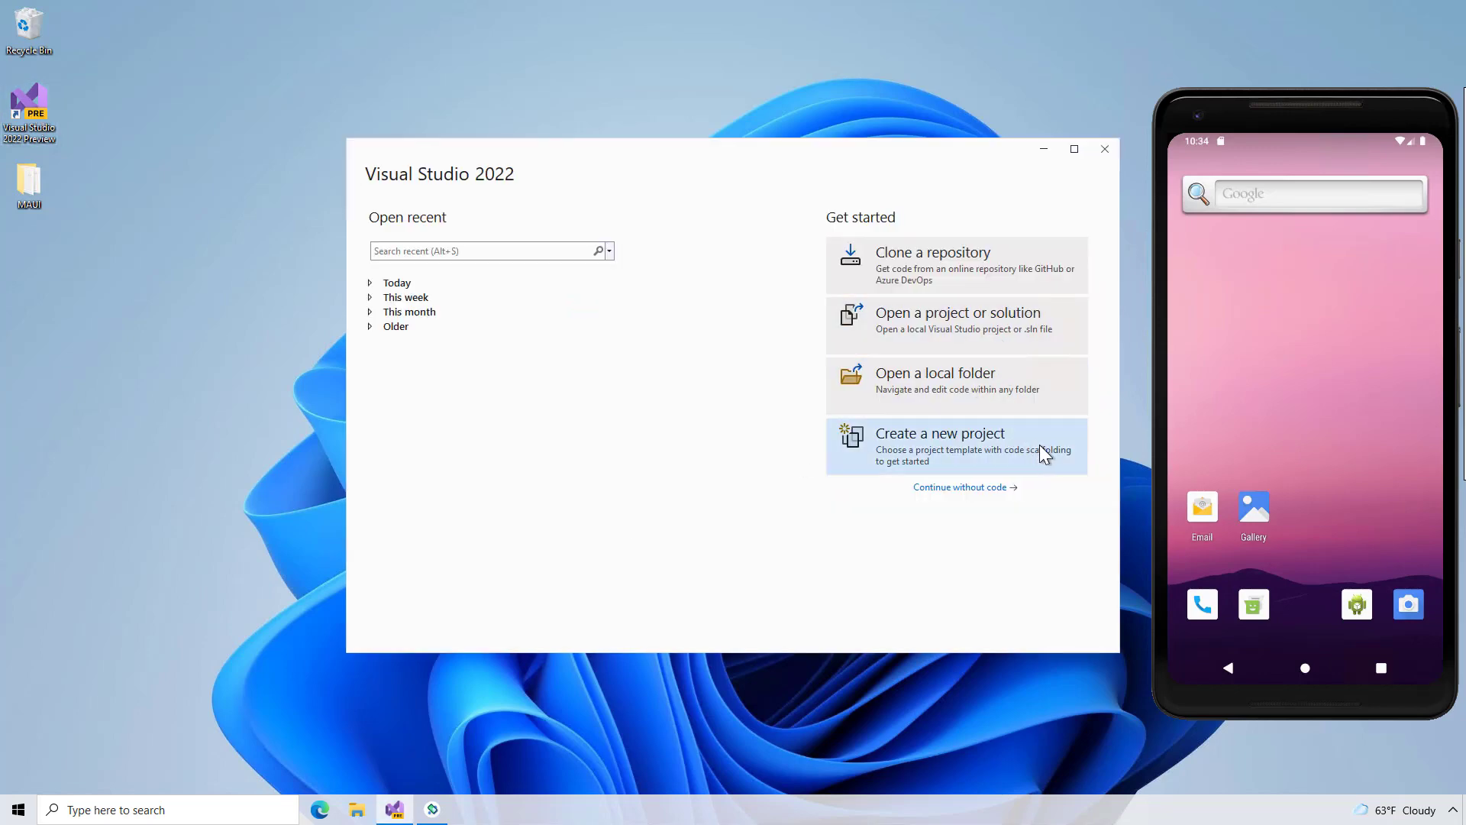
click(940, 445)
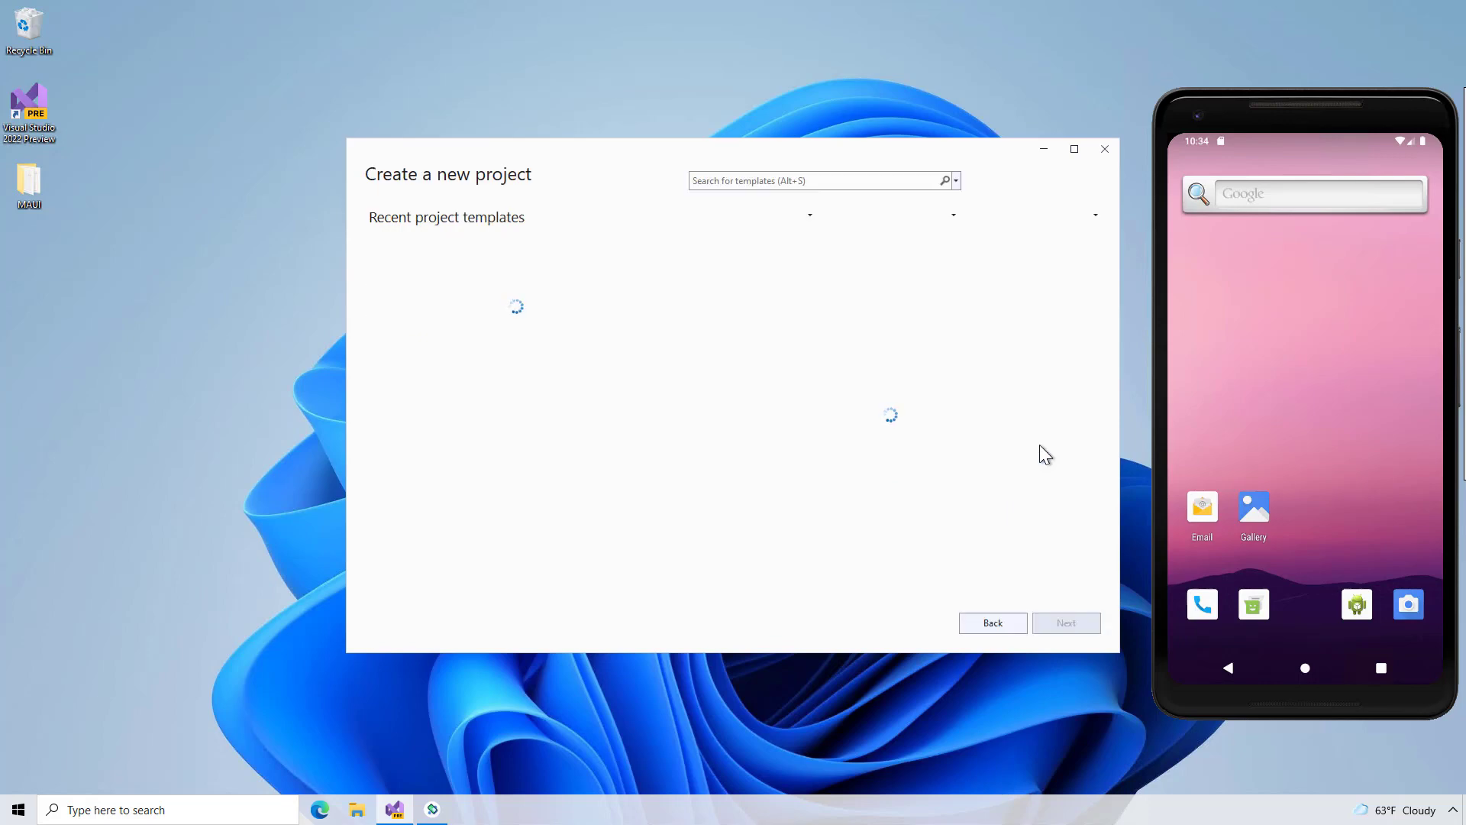
text(MAUI)
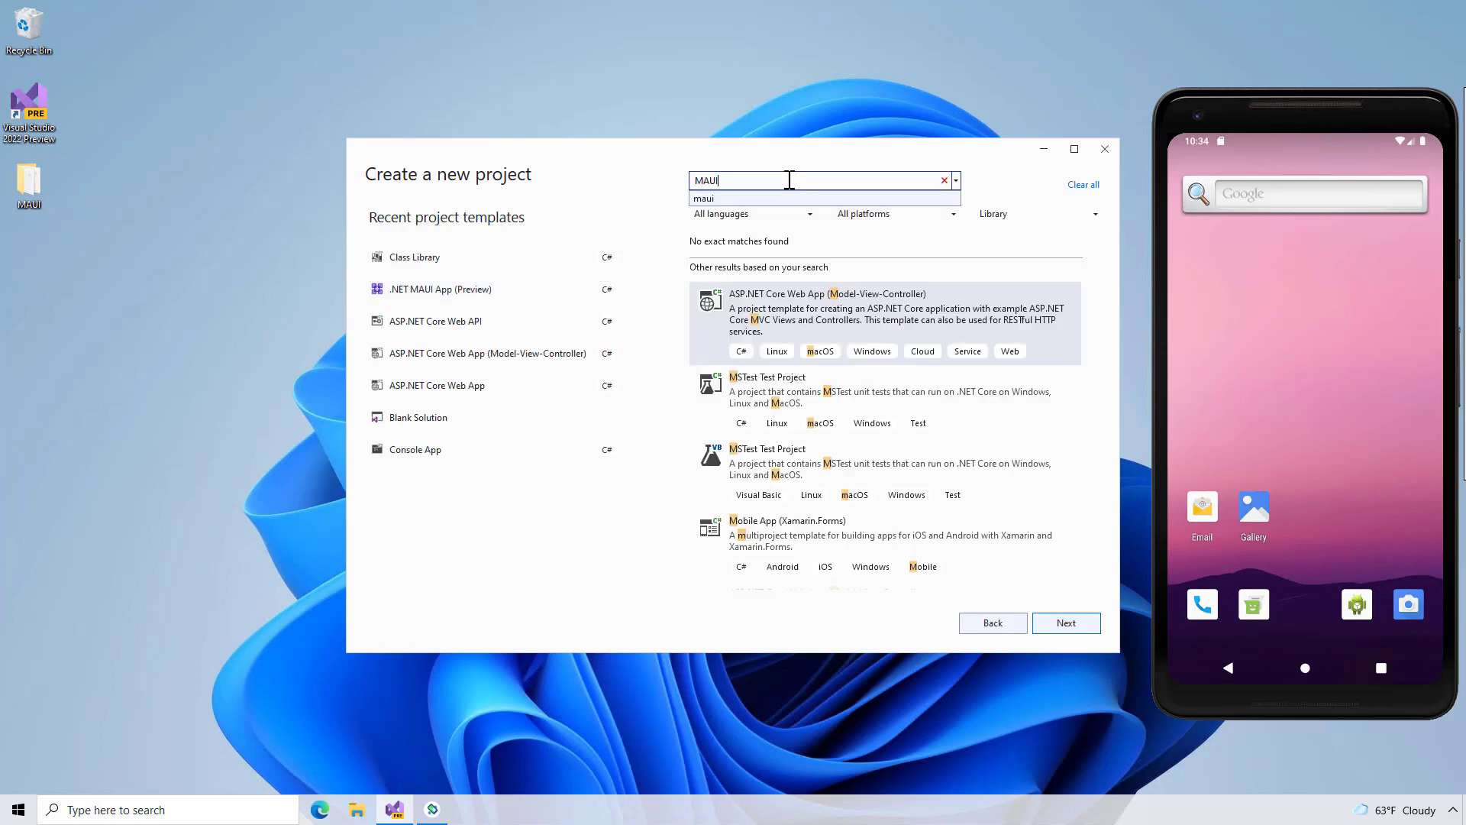
click(703, 197)
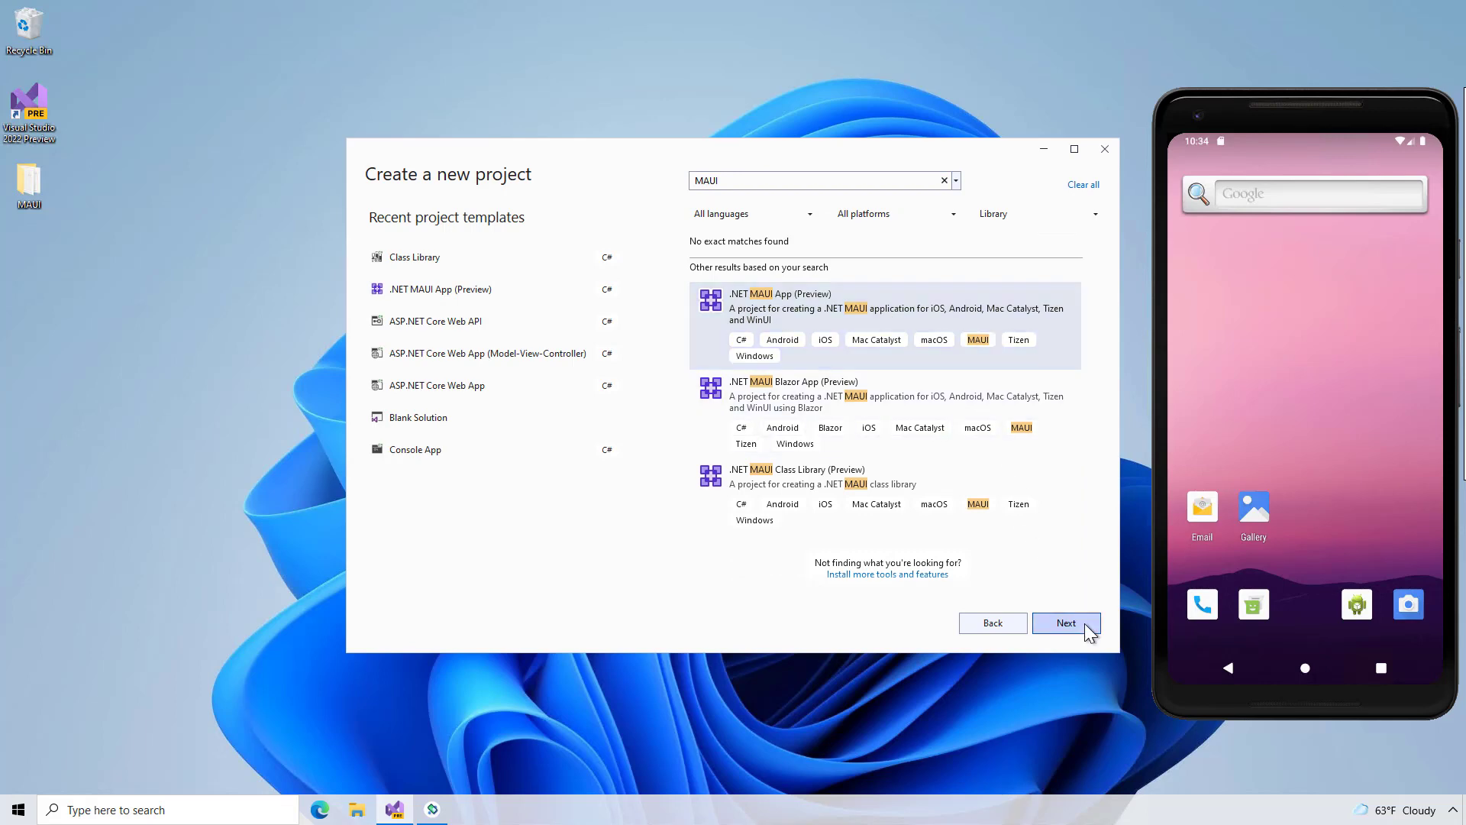
- Name the project WeatherApp and create it
click(1066, 623)
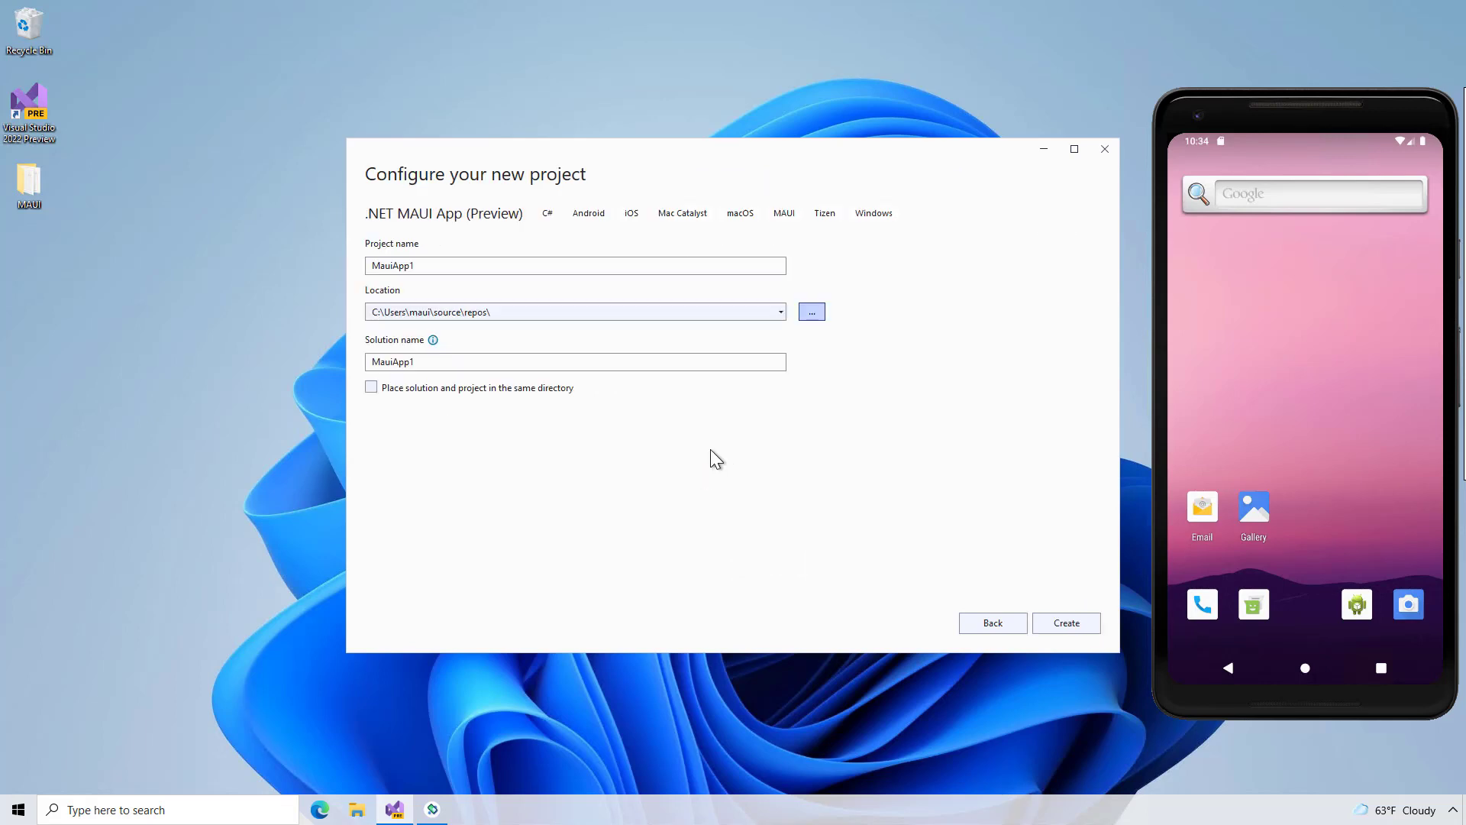
text(Weather)
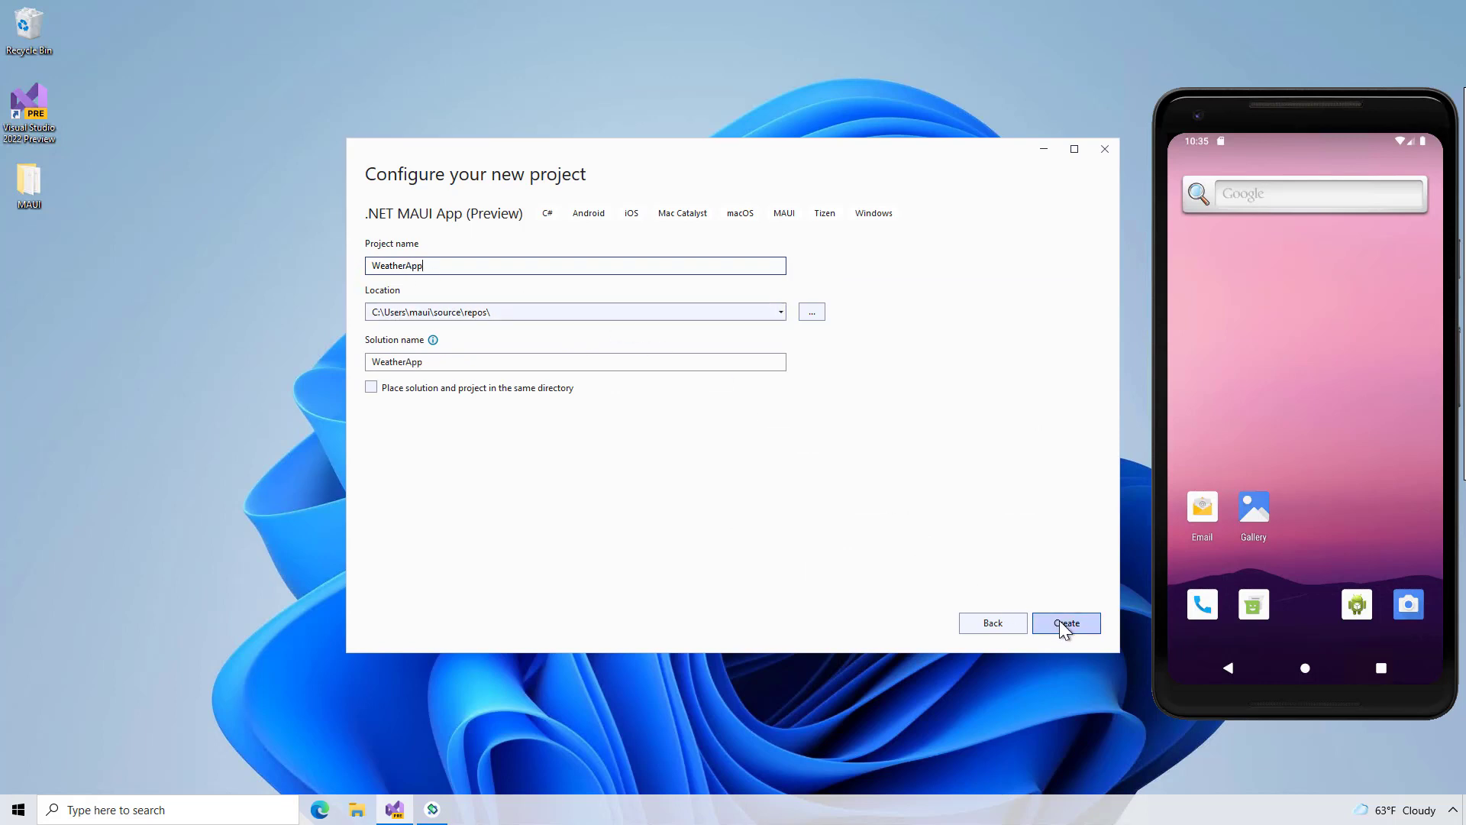
click(1065, 623)
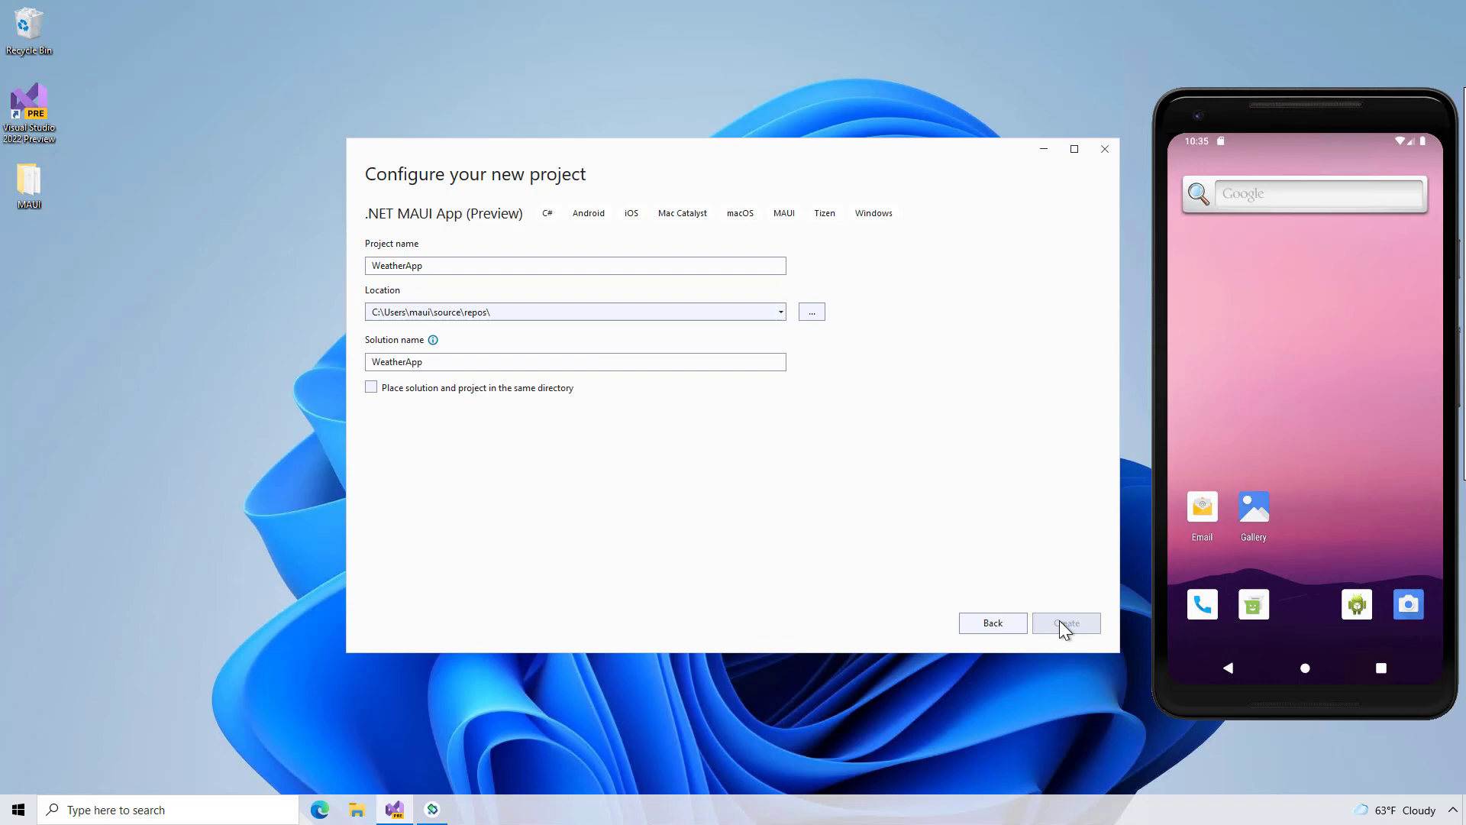
click(1065, 623)
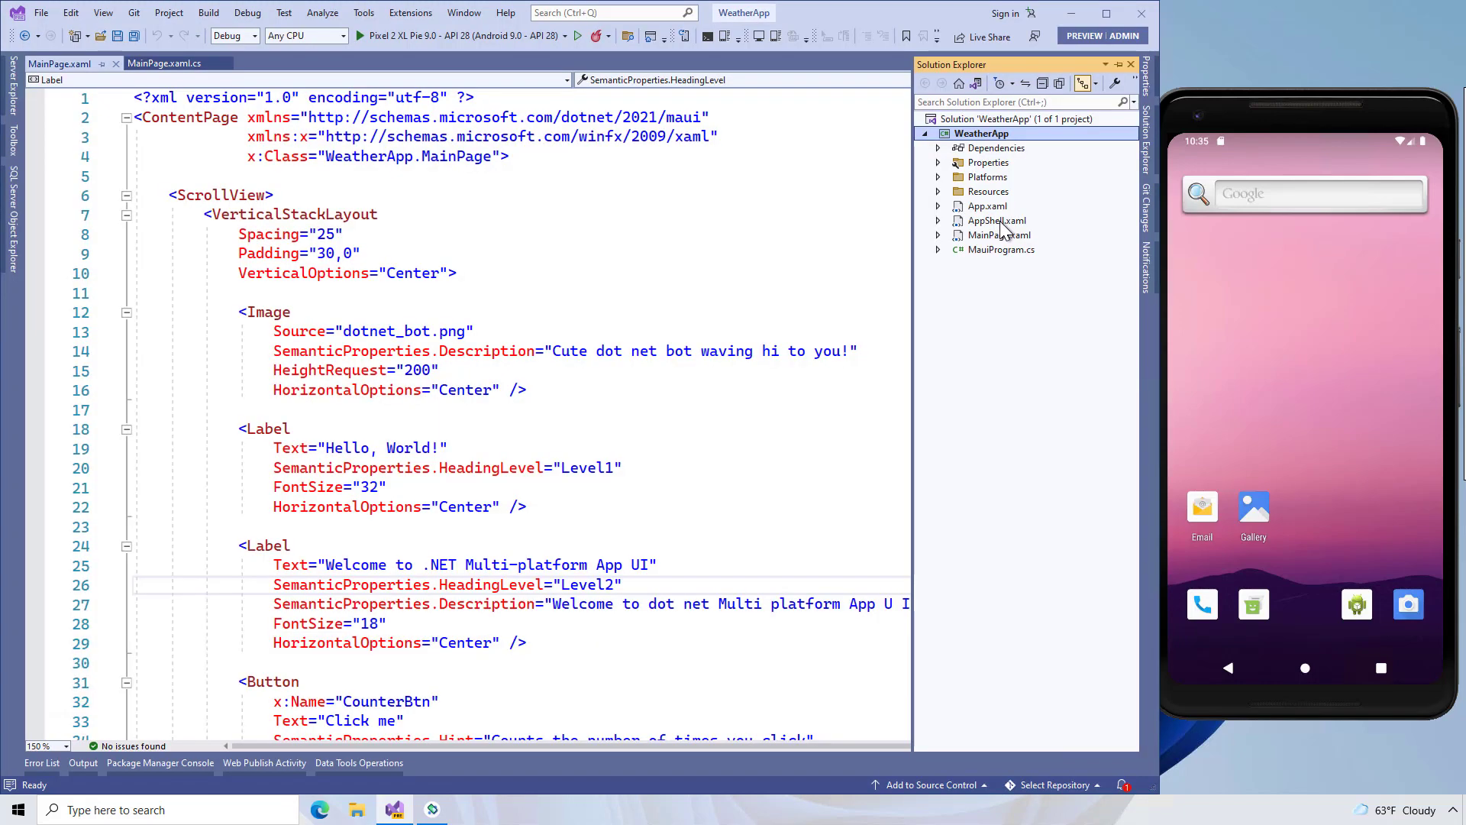
- Permanently delete AppShell.xaml from the WeatherApp project
click(996, 220)
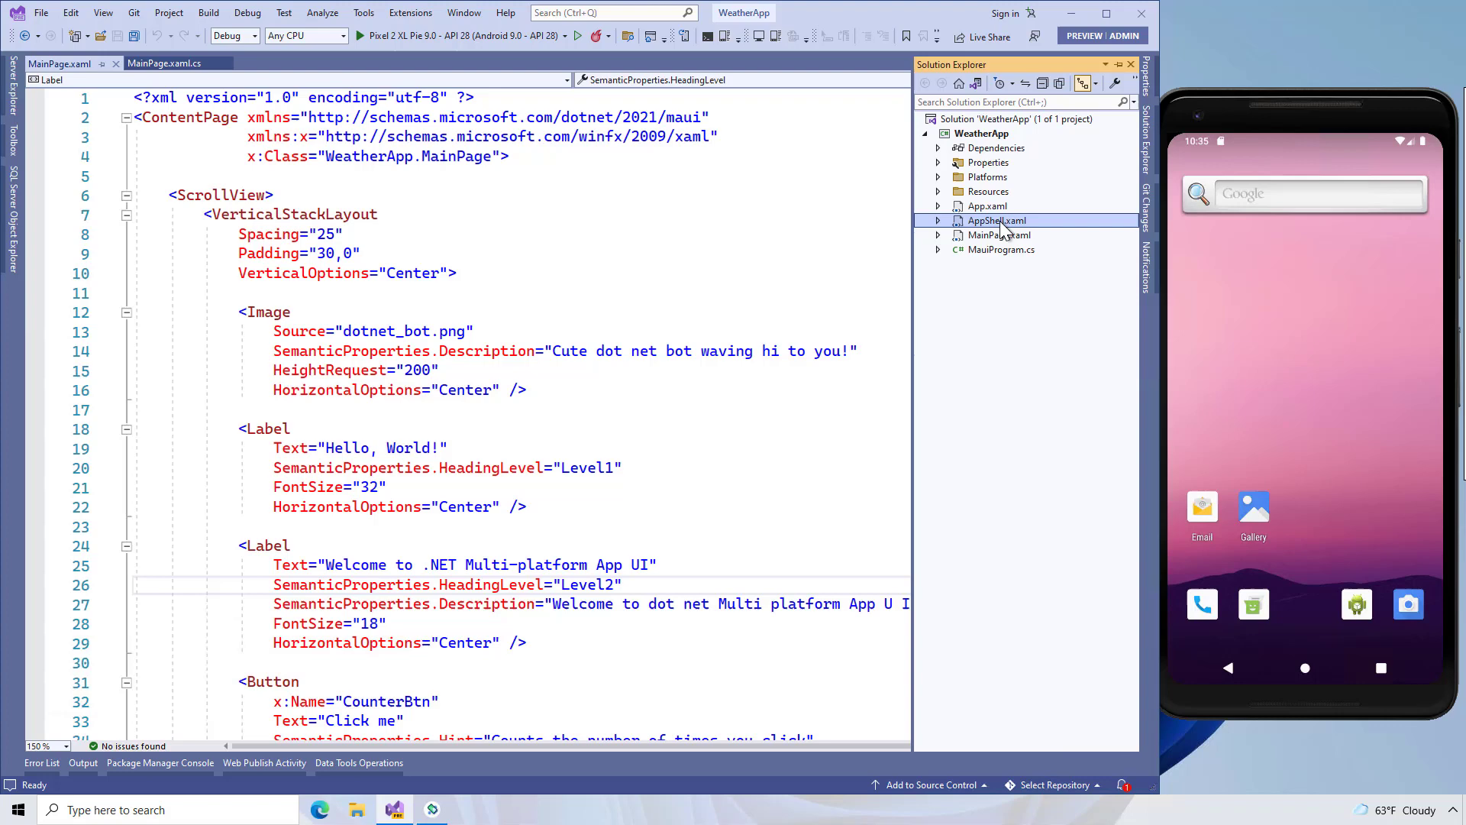
mouse_move(1000, 234)
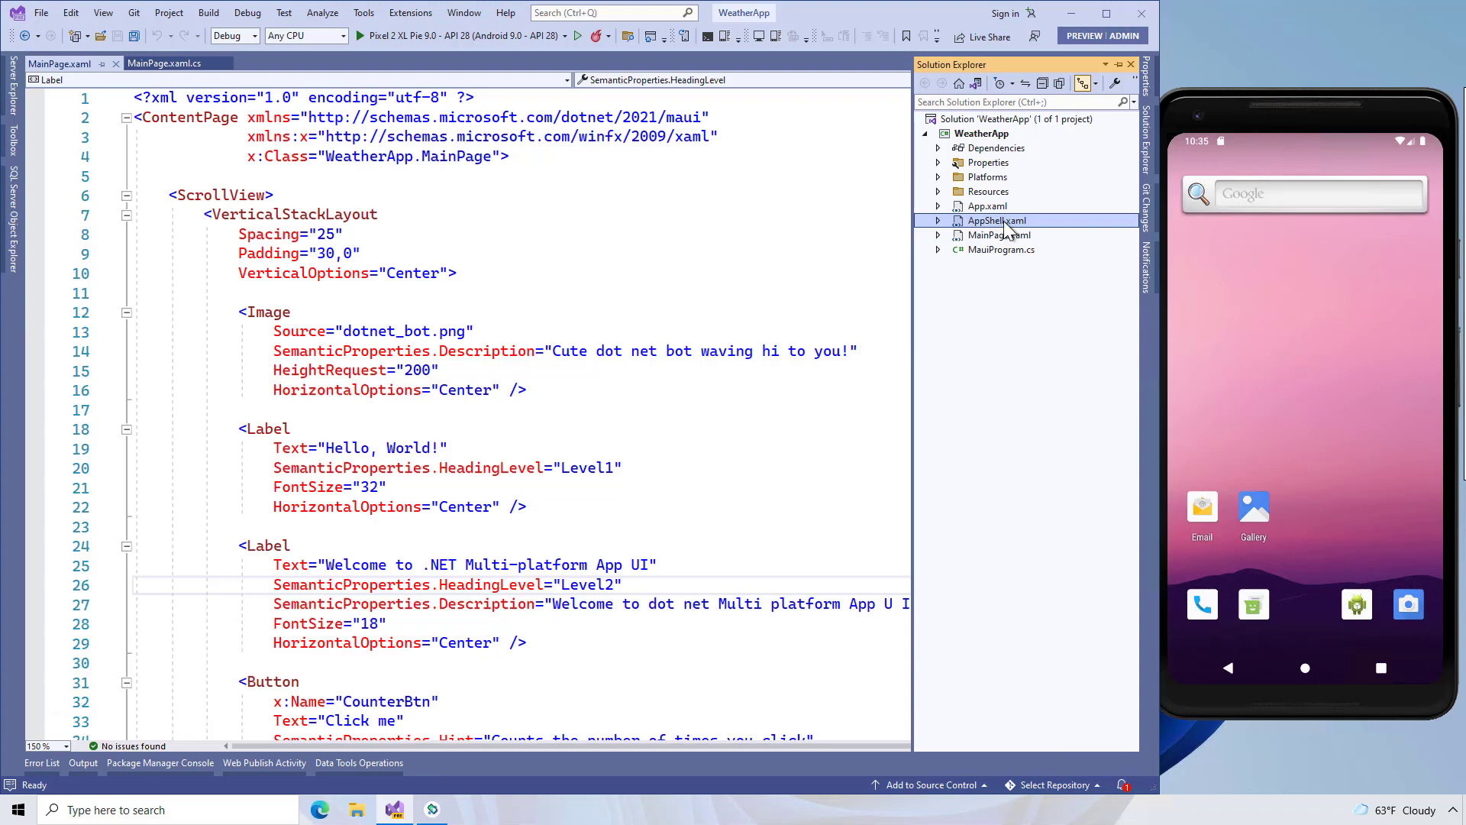
right_click(995, 220)
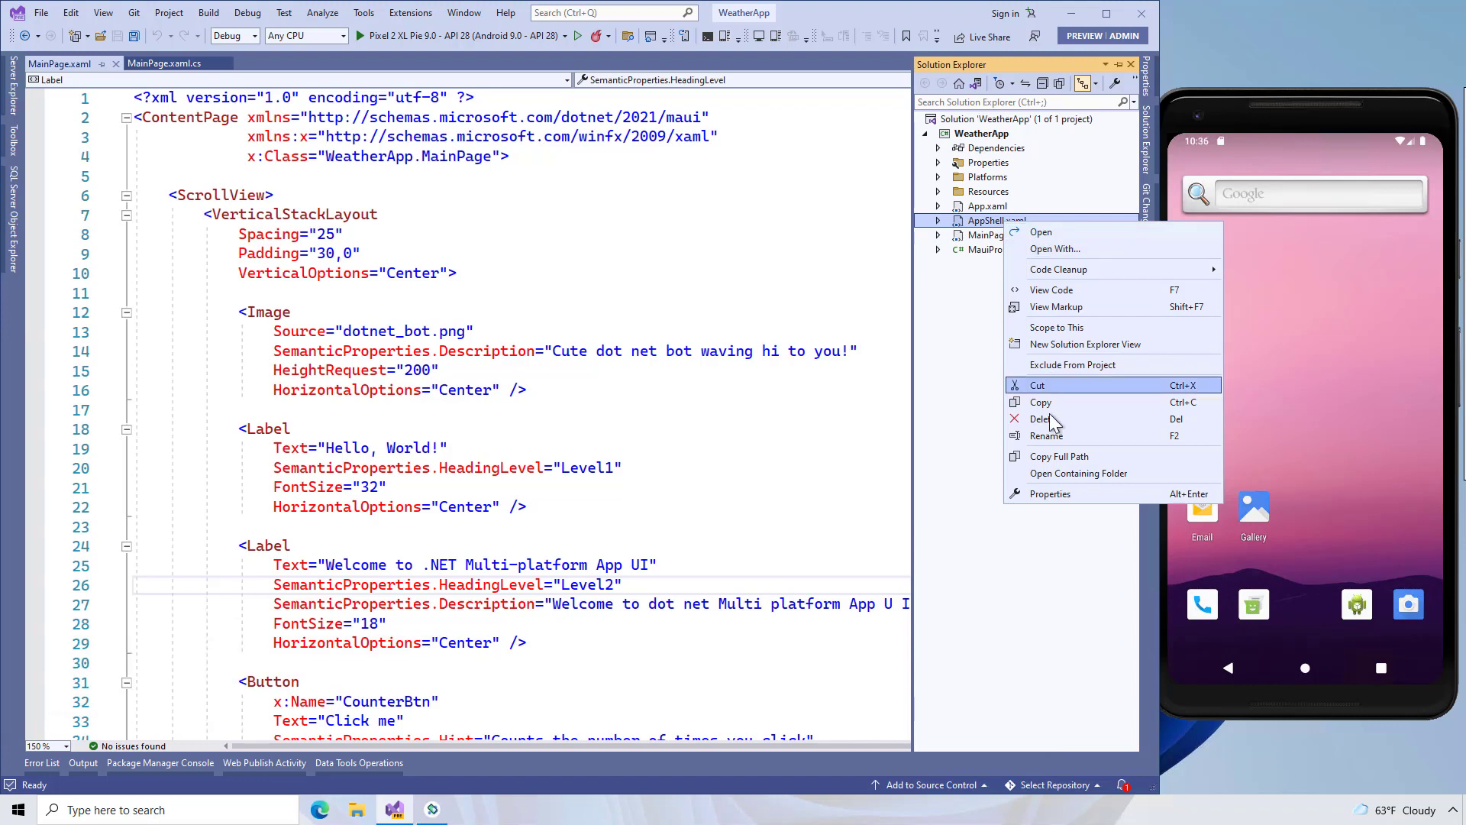
click(1040, 418)
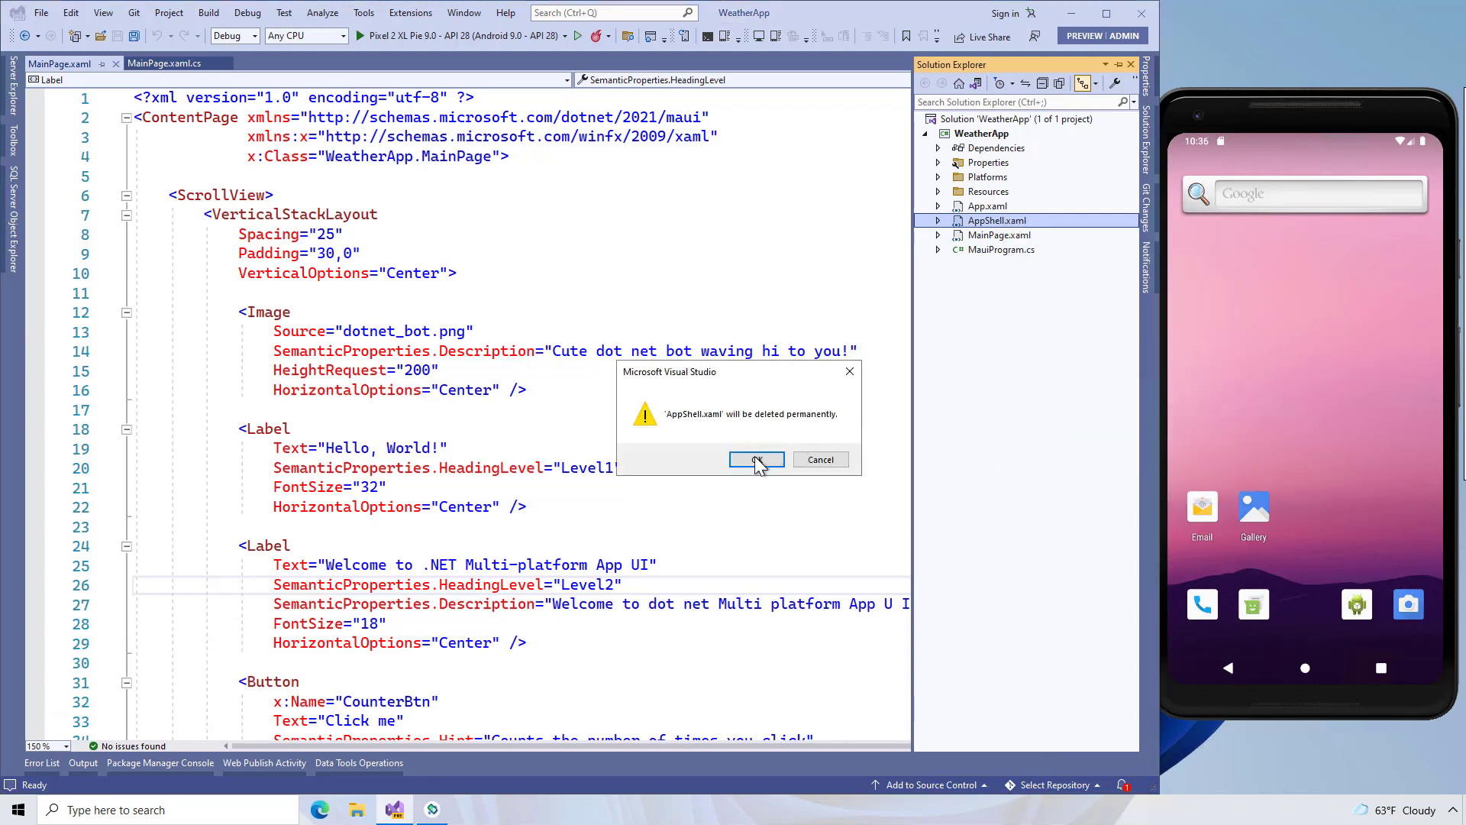
click(757, 459)
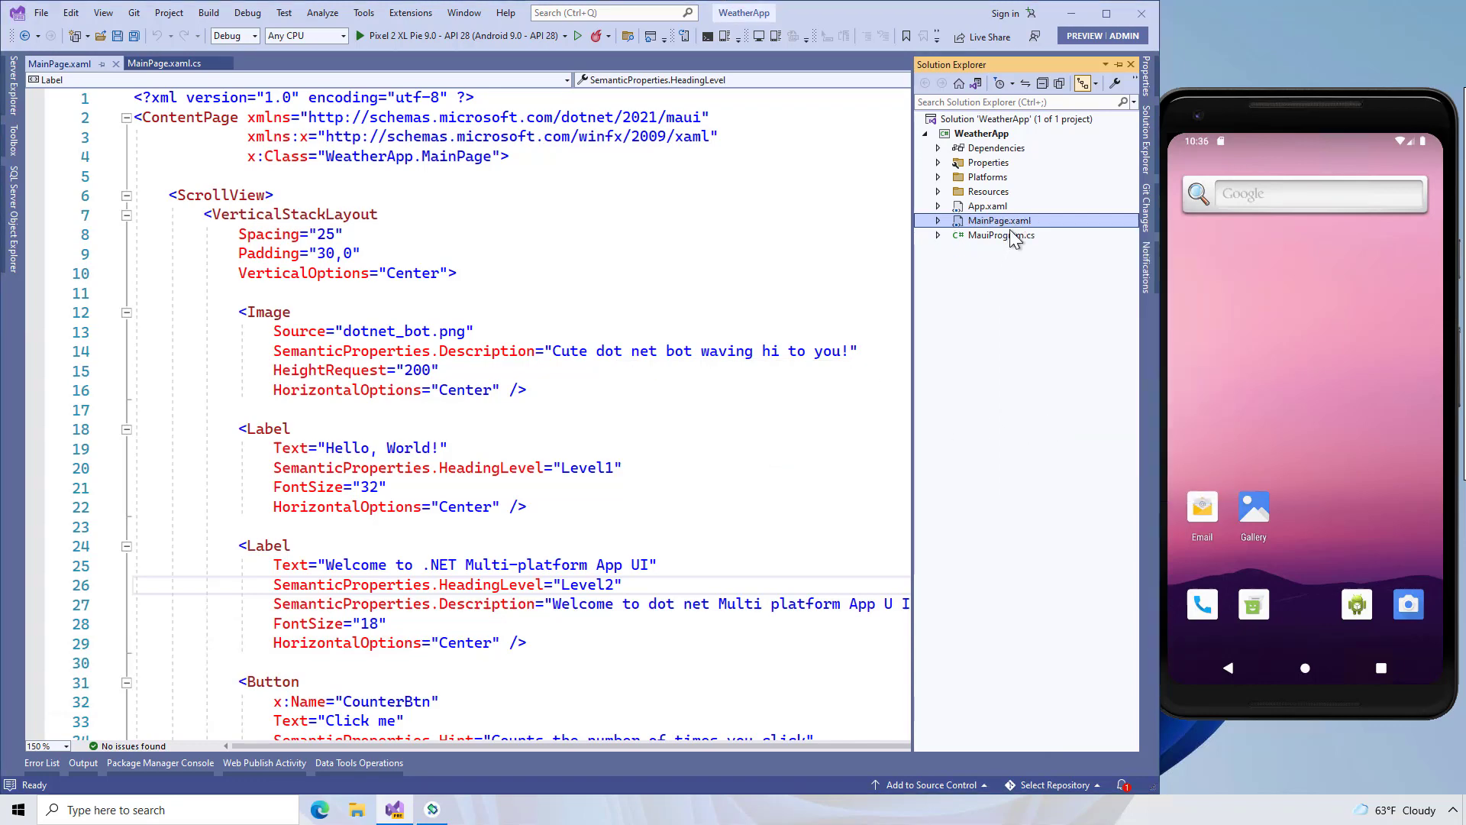
- Permanently delete MainPage.xaml together with its MainPage.xaml.cs code-behind
click(937, 221)
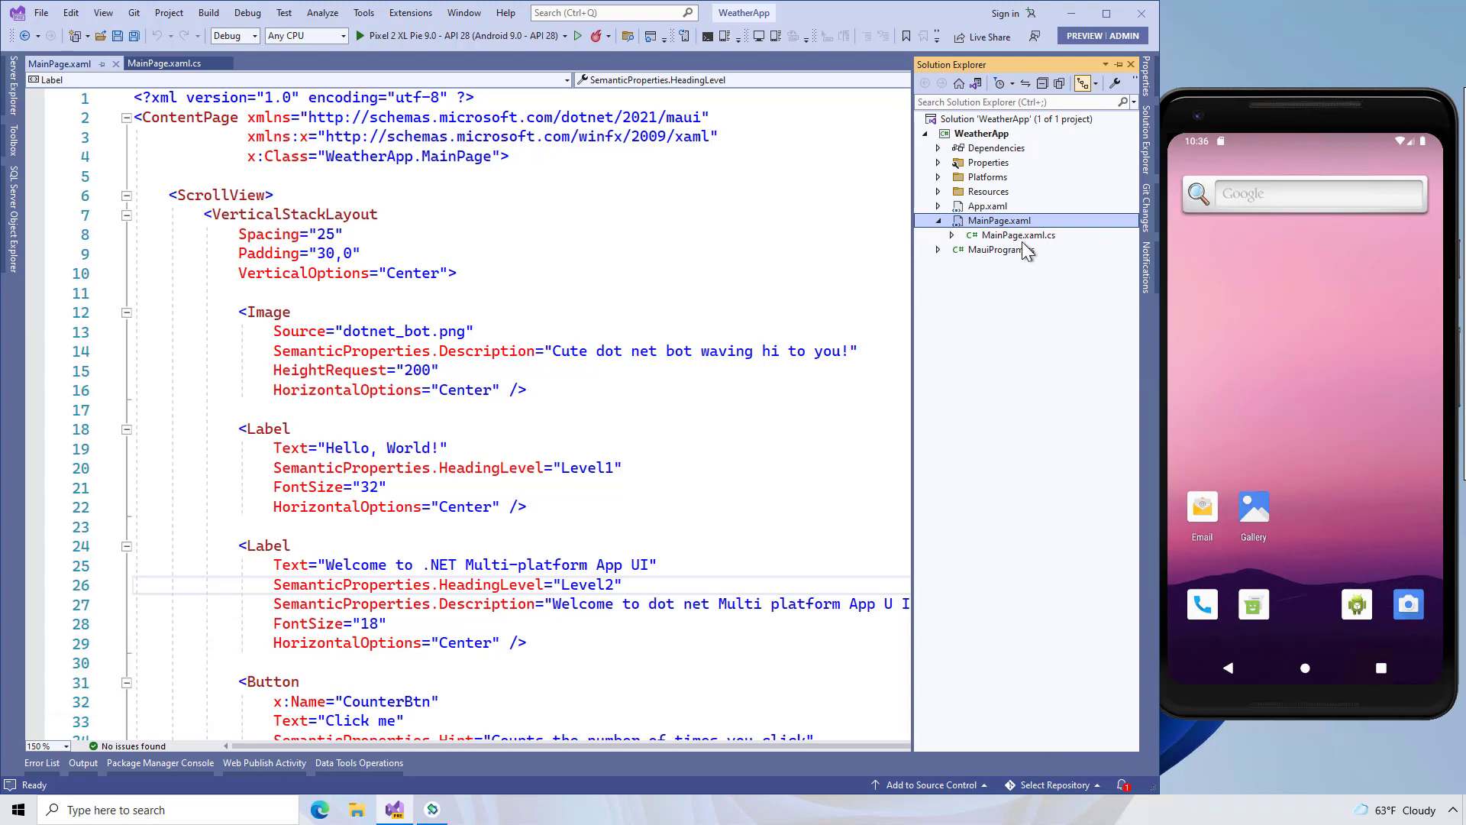
click(1018, 235)
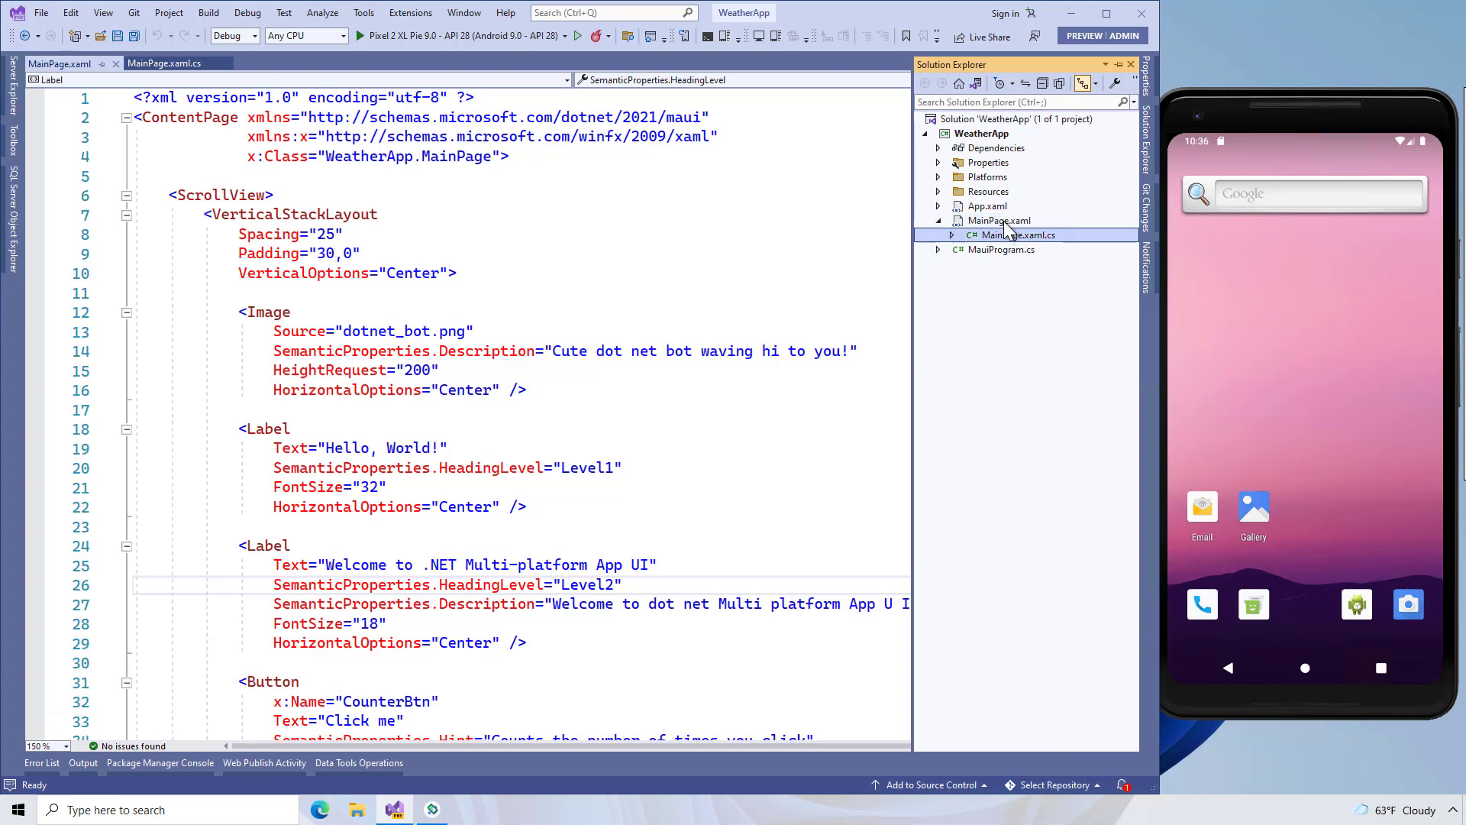
right_click(998, 220)
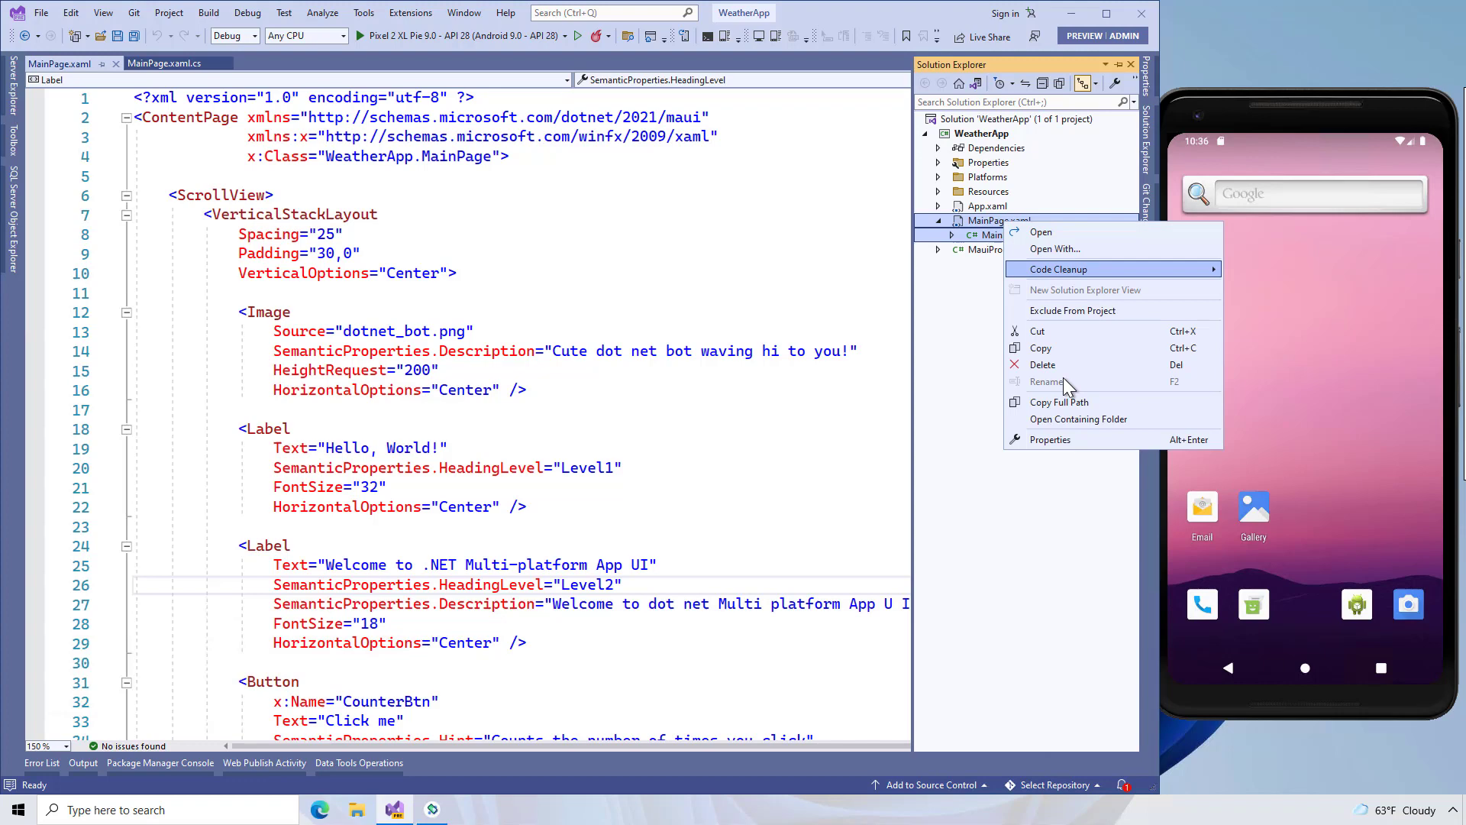
click(1043, 364)
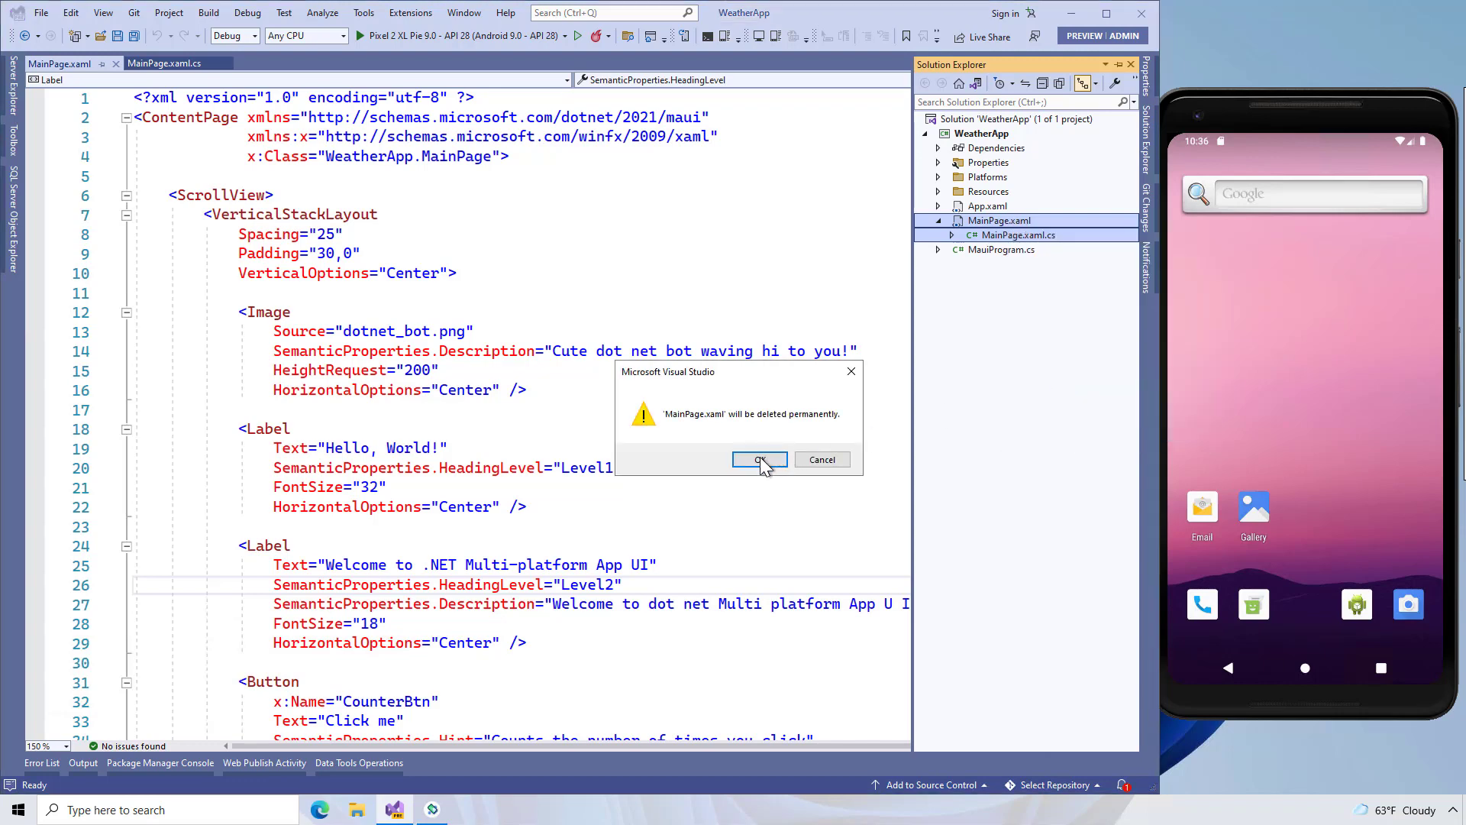
click(758, 459)
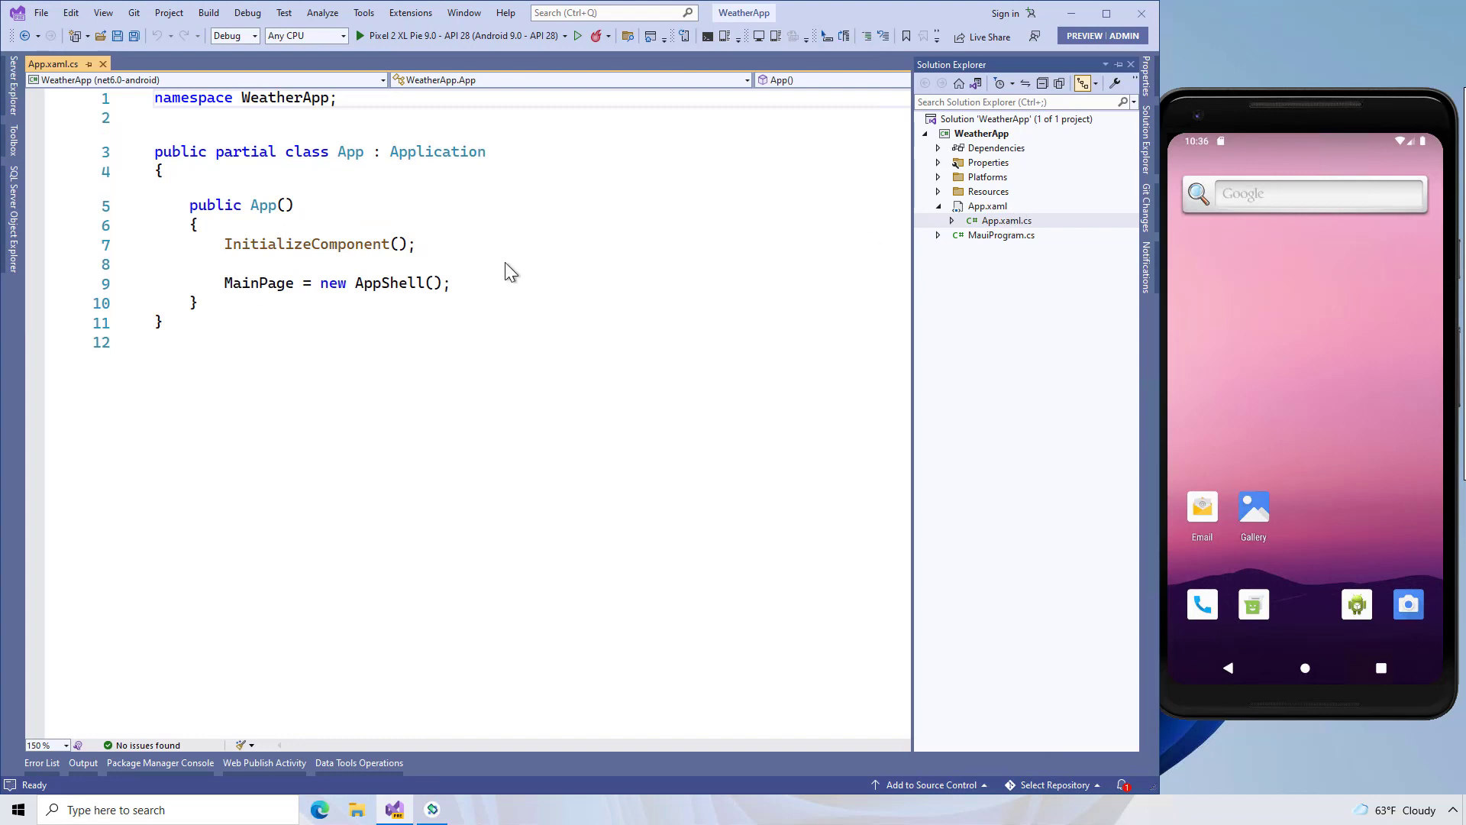
- Start Add > New Item on the WeatherApp project in Solution Explorer
click(503, 288)
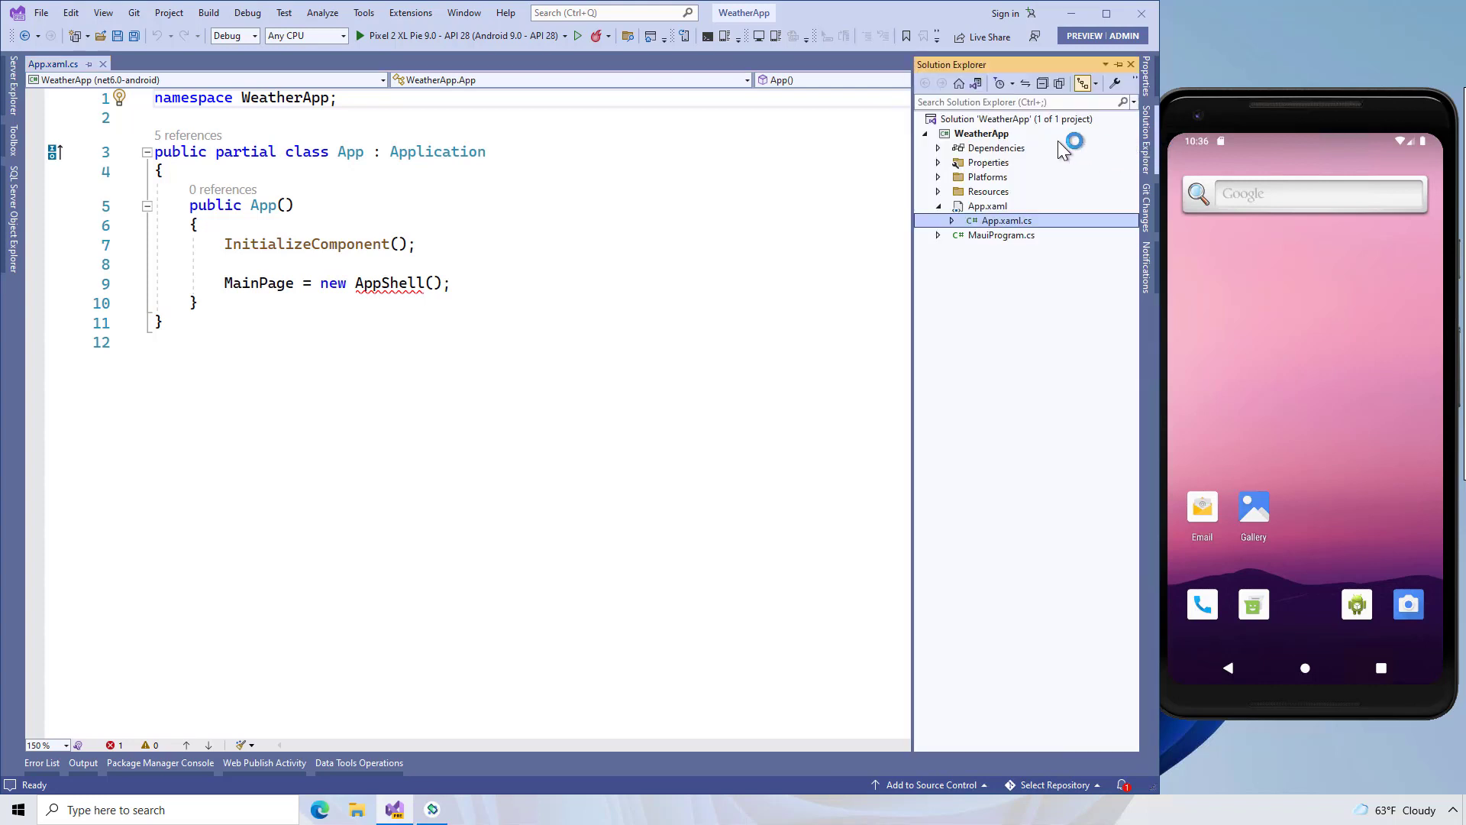
right_click(982, 133)
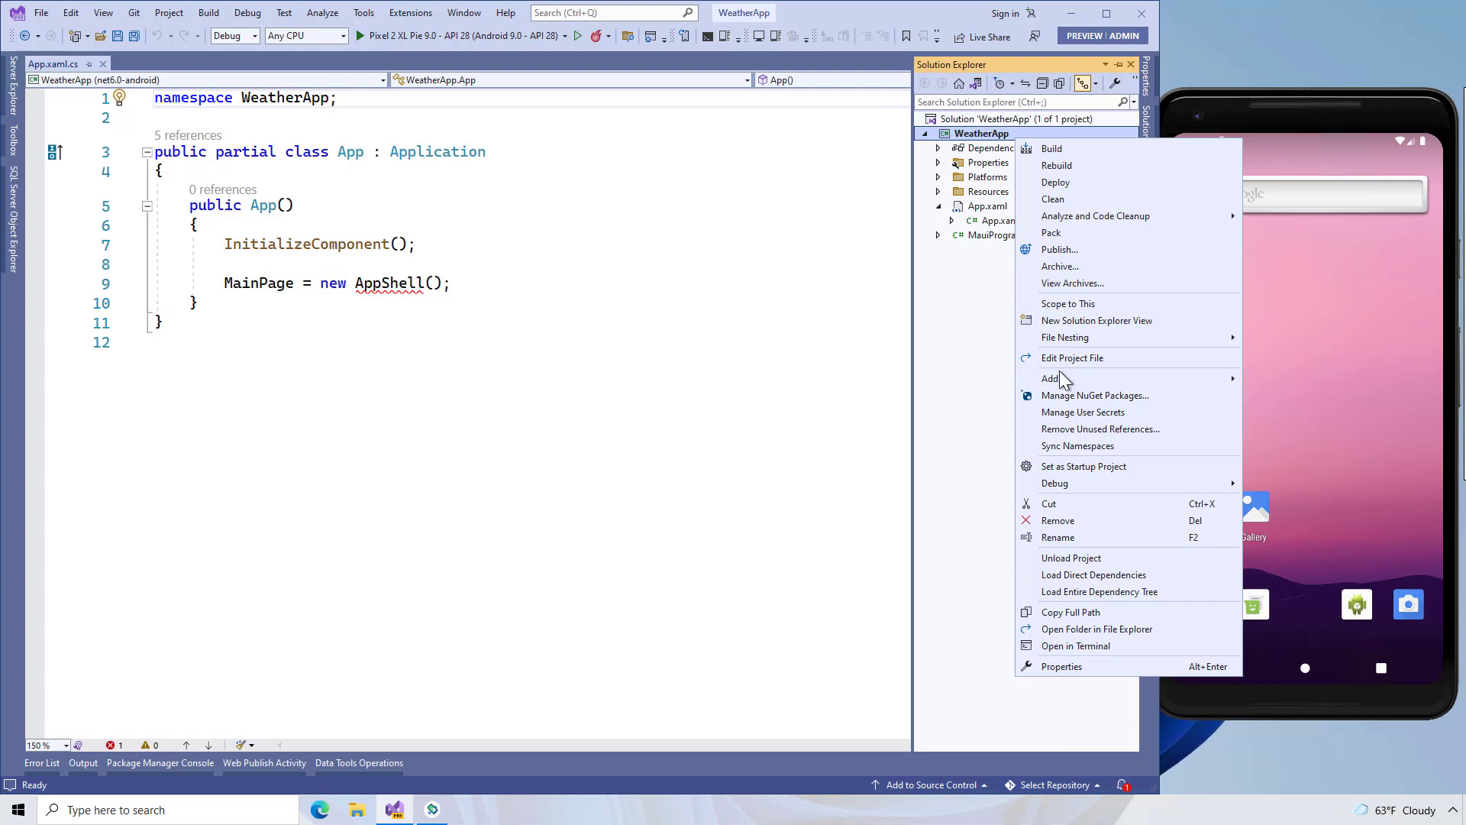
mouse_move(1050, 378)
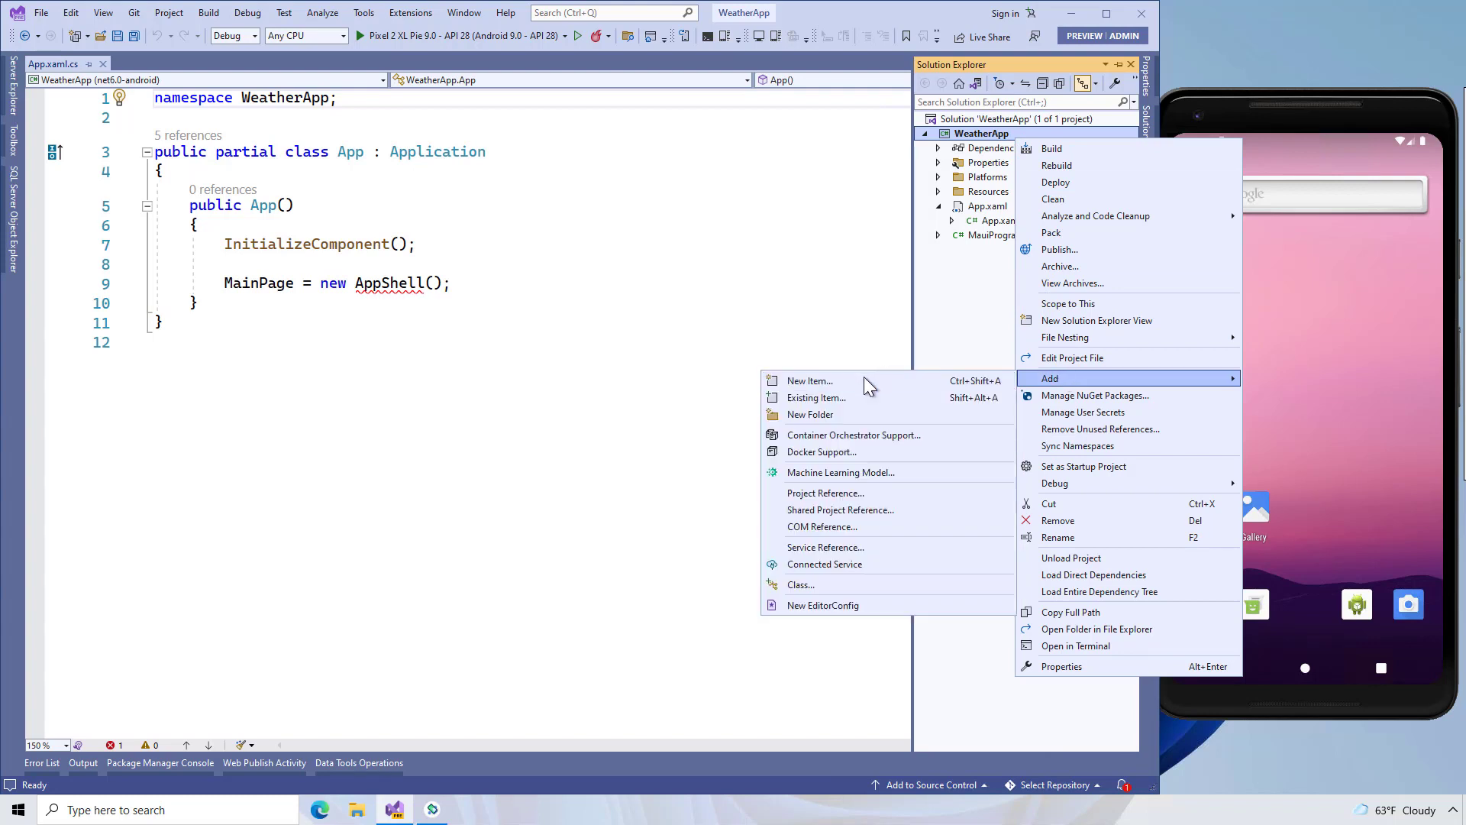
click(810, 380)
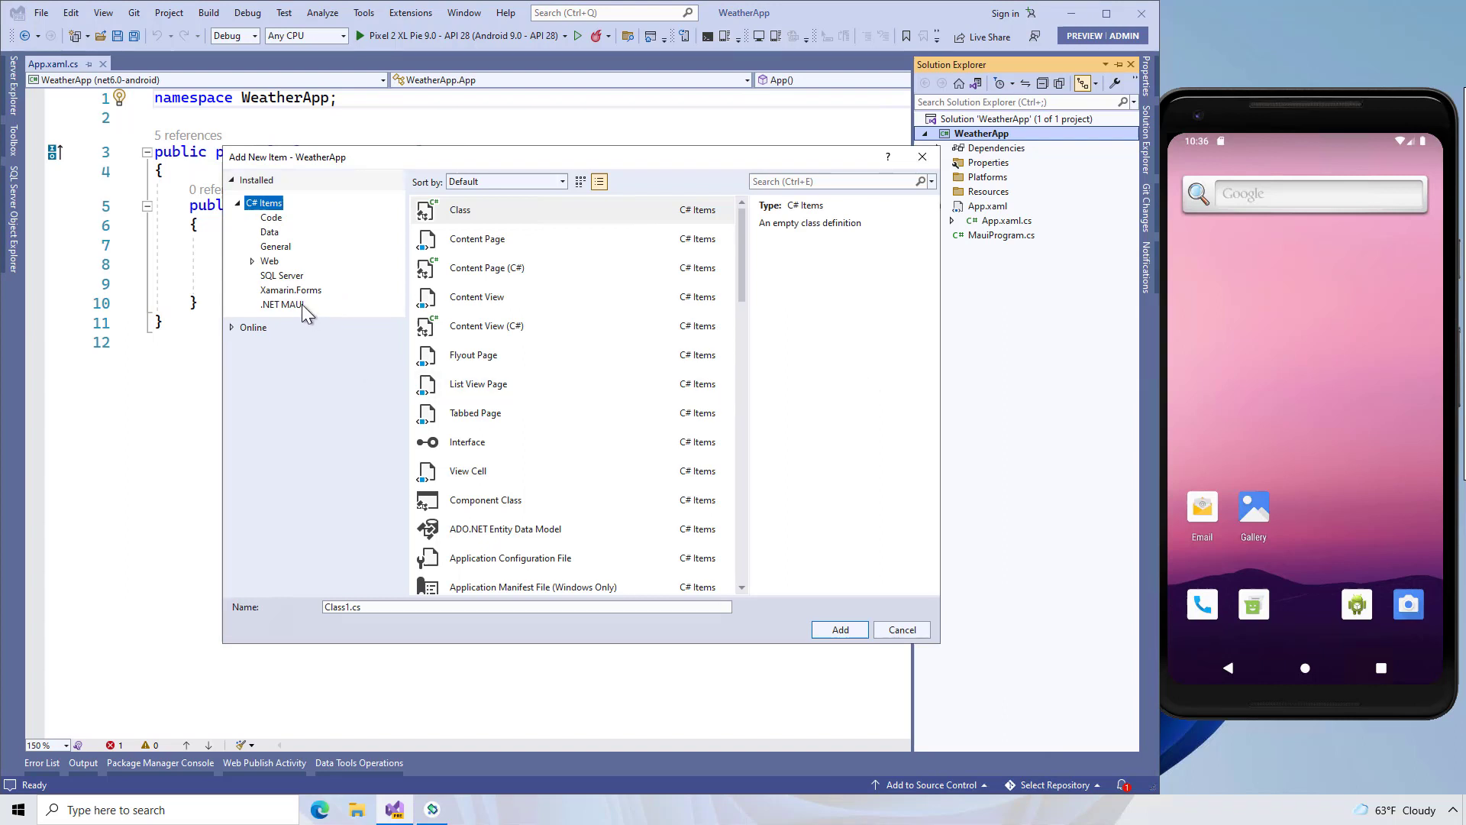
- Add a .NET MAUI ContentPage (XAML) named WeatherPage.xaml to the project
click(282, 303)
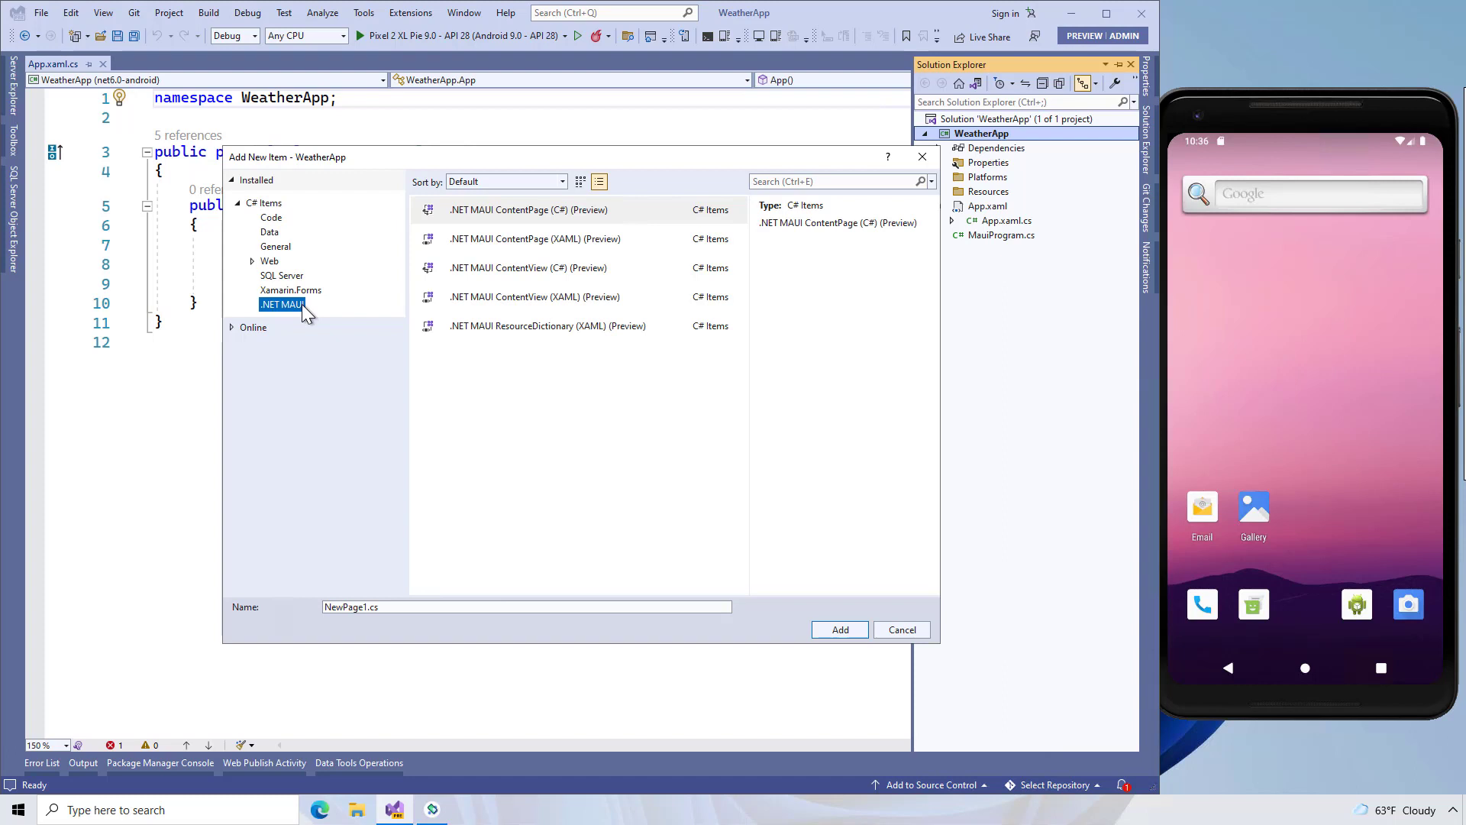
mouse_move(542, 239)
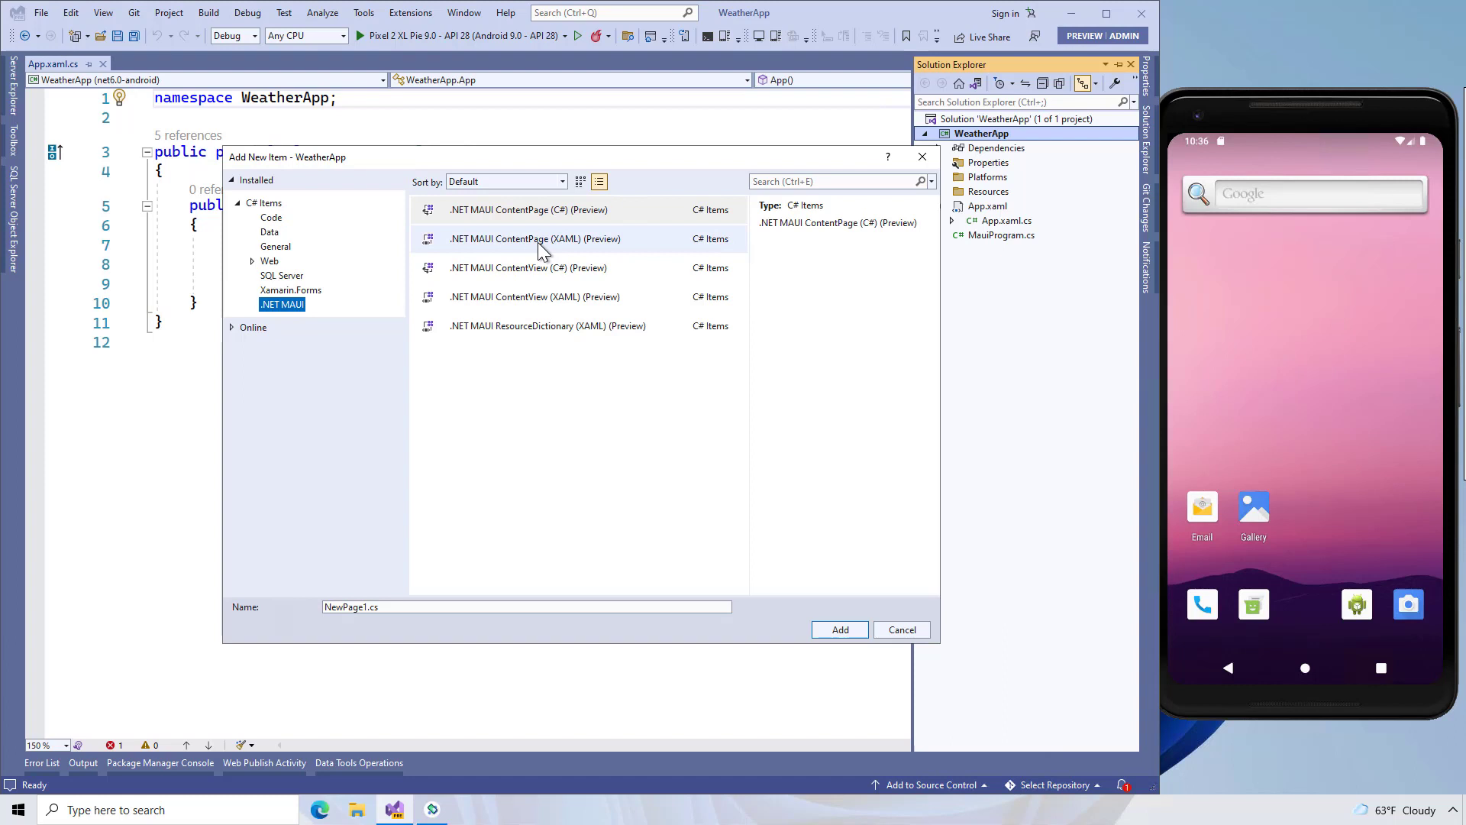
click(534, 238)
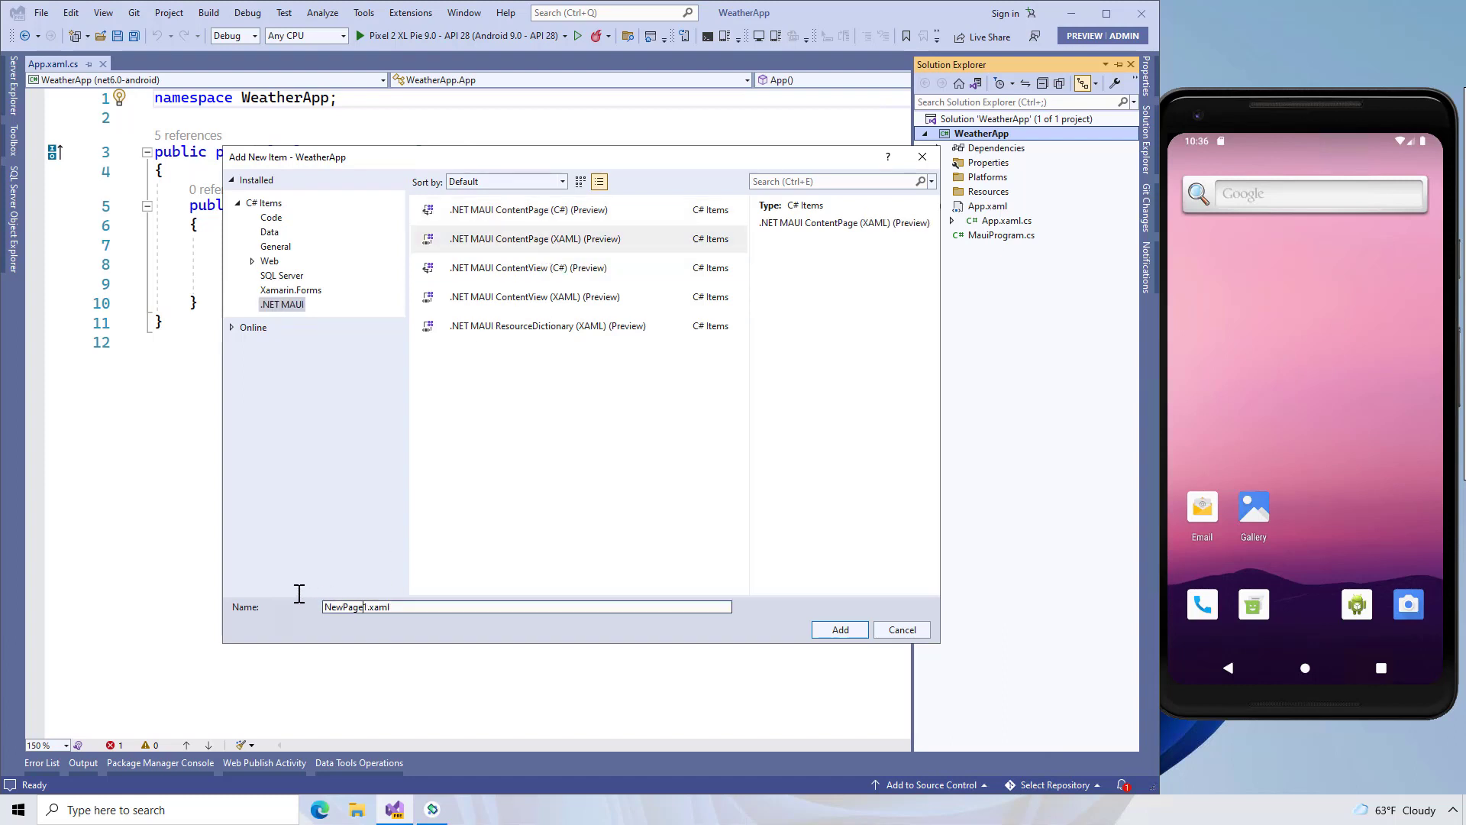
text(W)
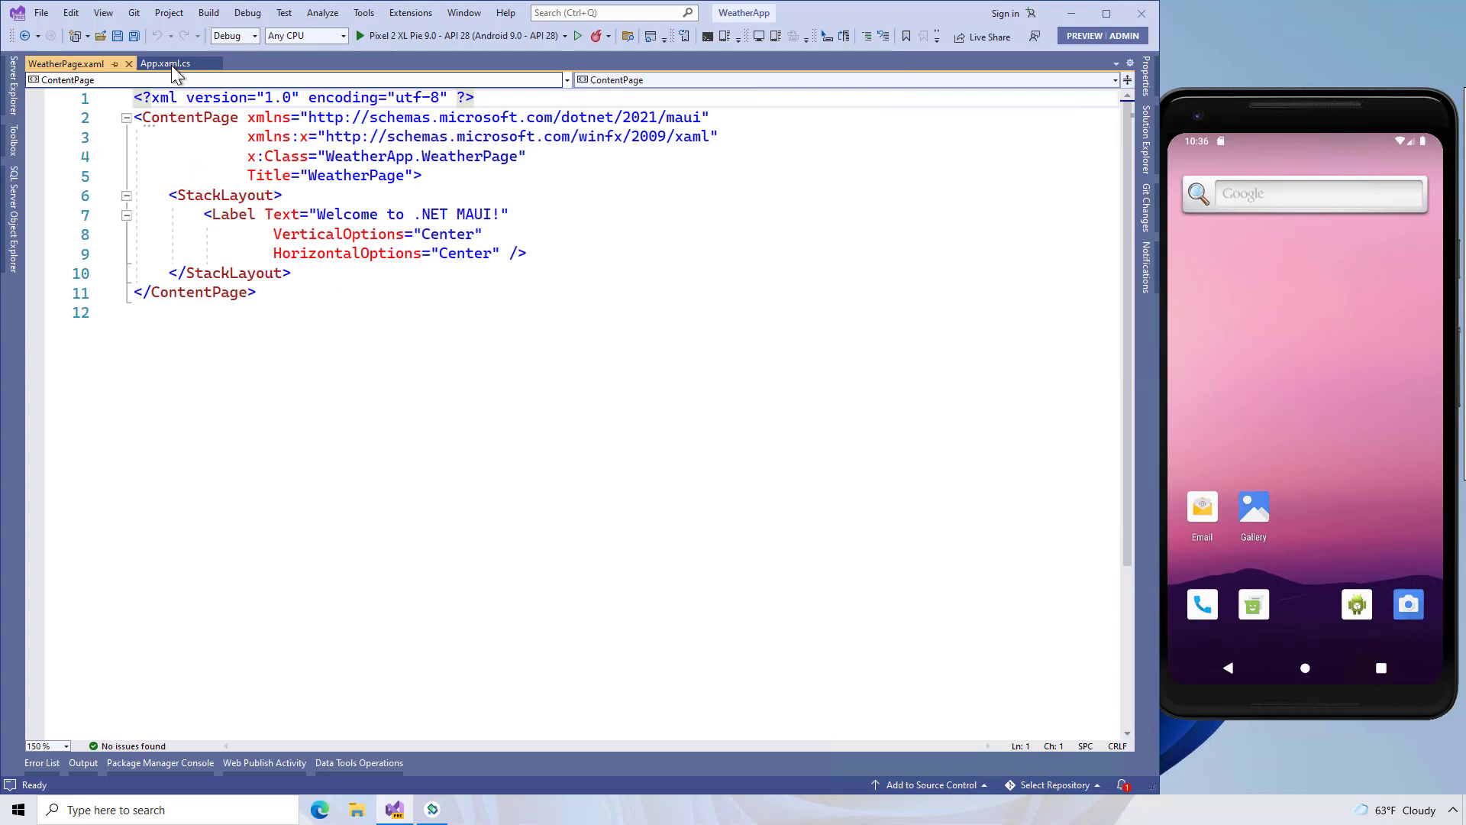
- In App.xaml.cs, set MainPage to new WeatherPage() instead of new AppShell()
click(166, 63)
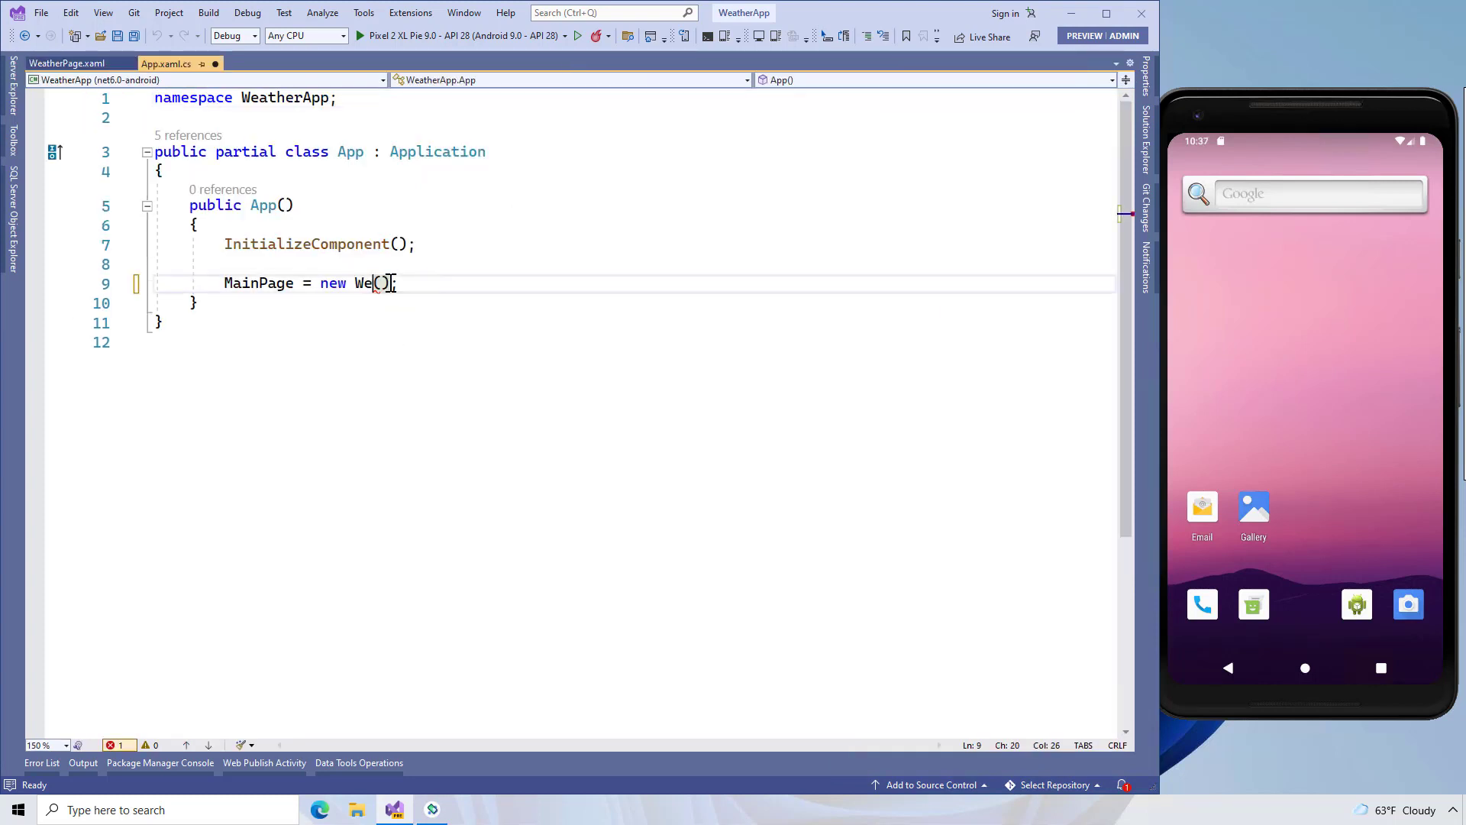
text(ather)
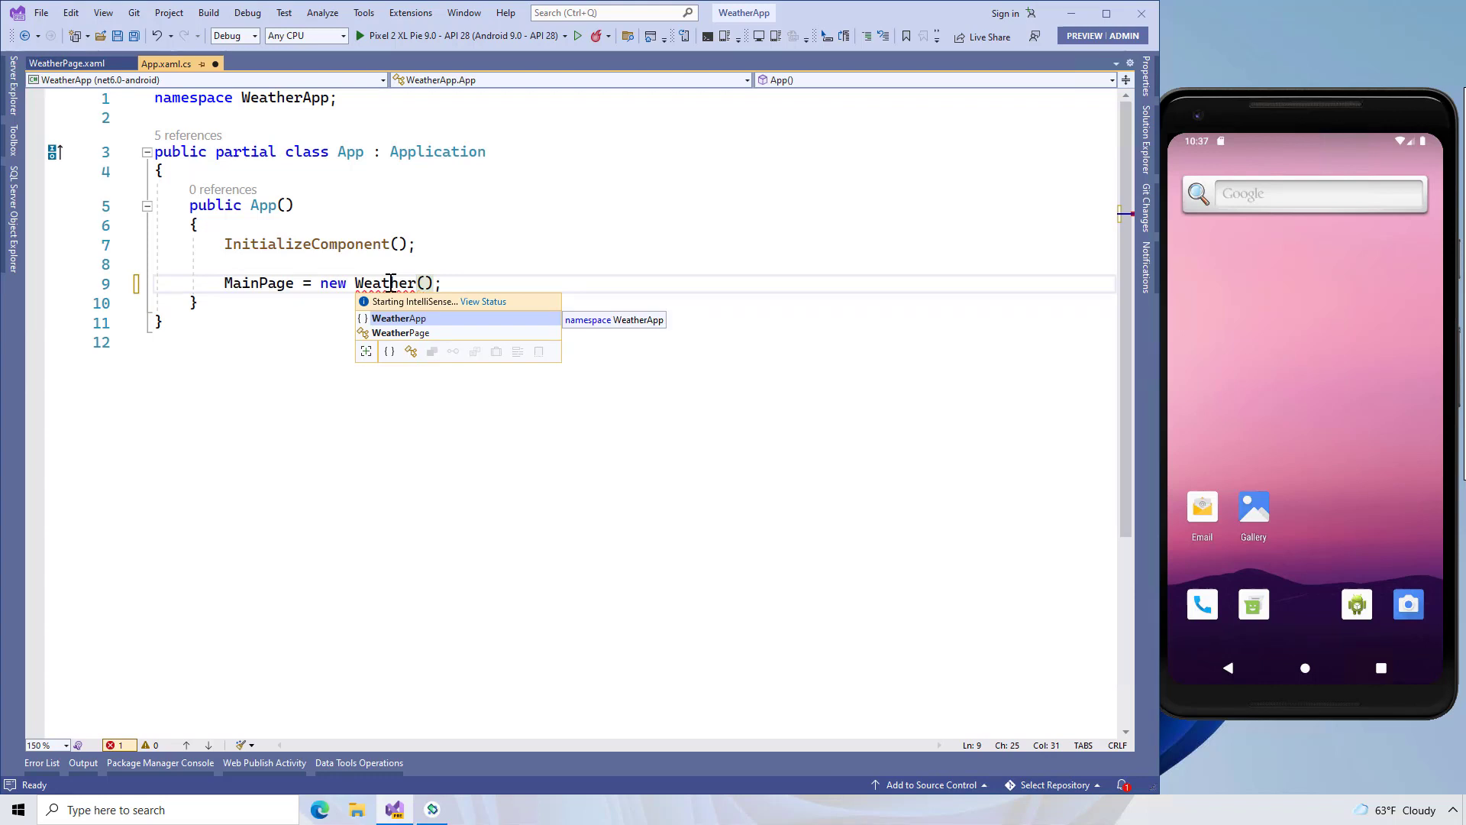
text(Page)
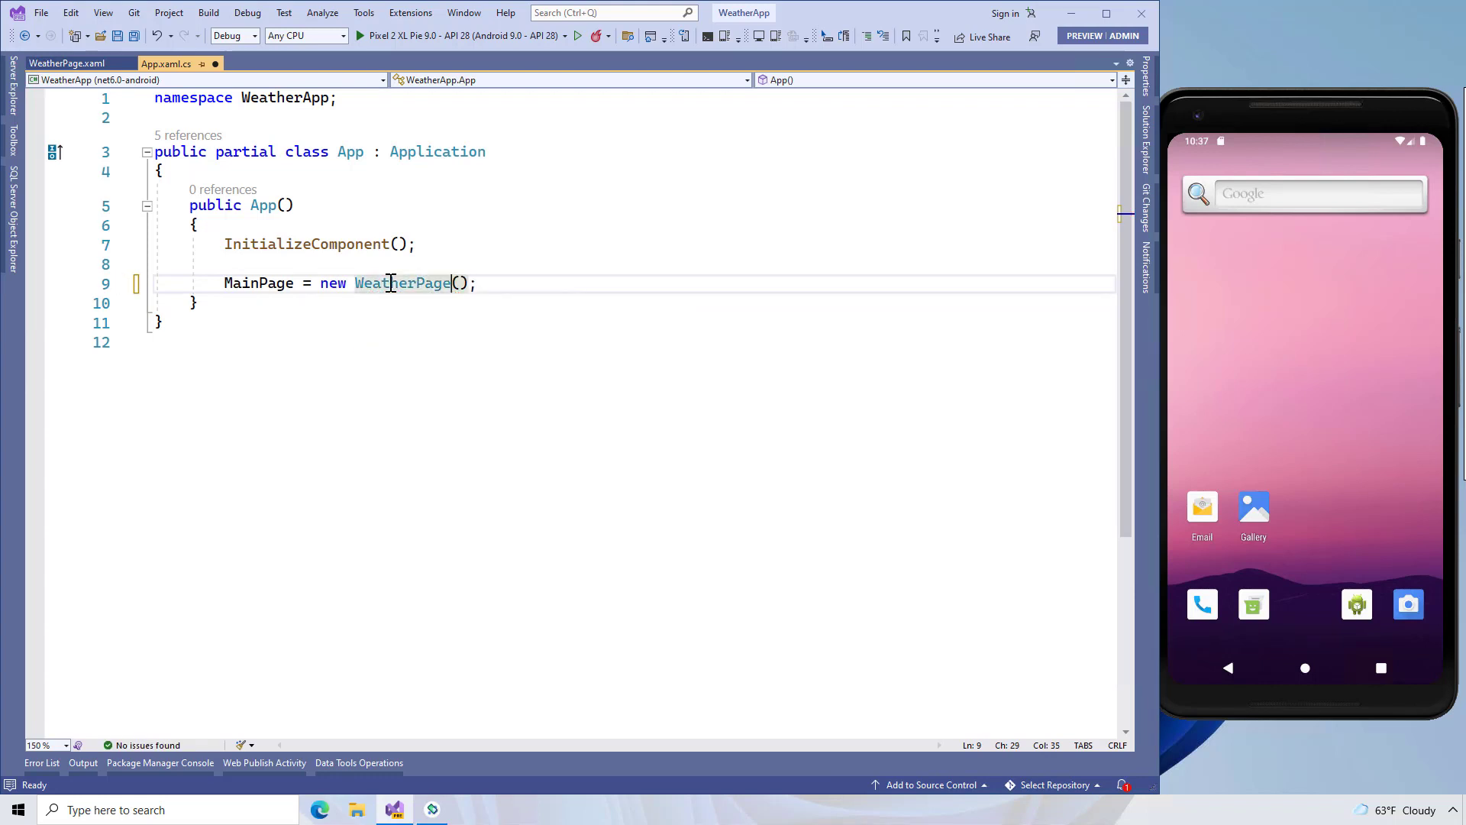